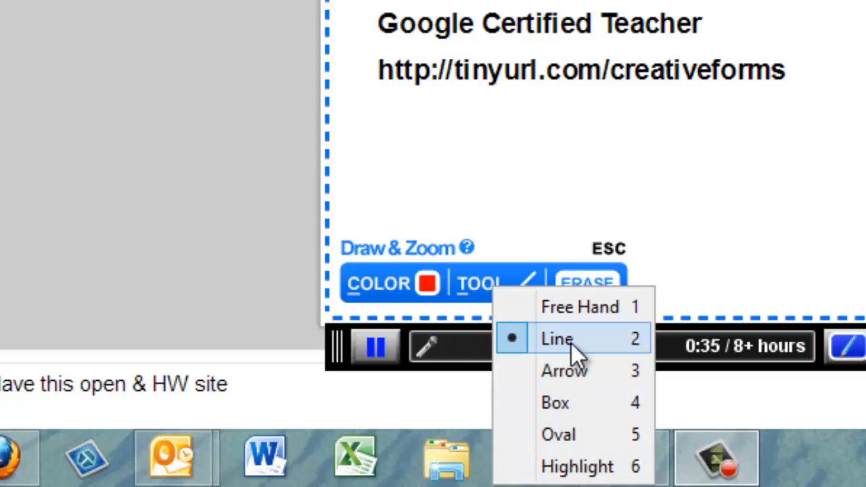
{"action": "mouse_move", "coordinate": [582, 335]}
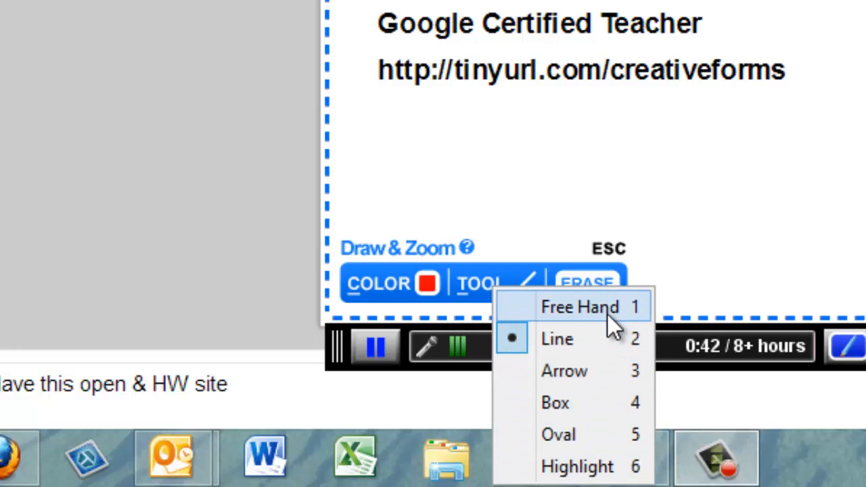
{"action": "mouse_move", "coordinate": [609, 466]}
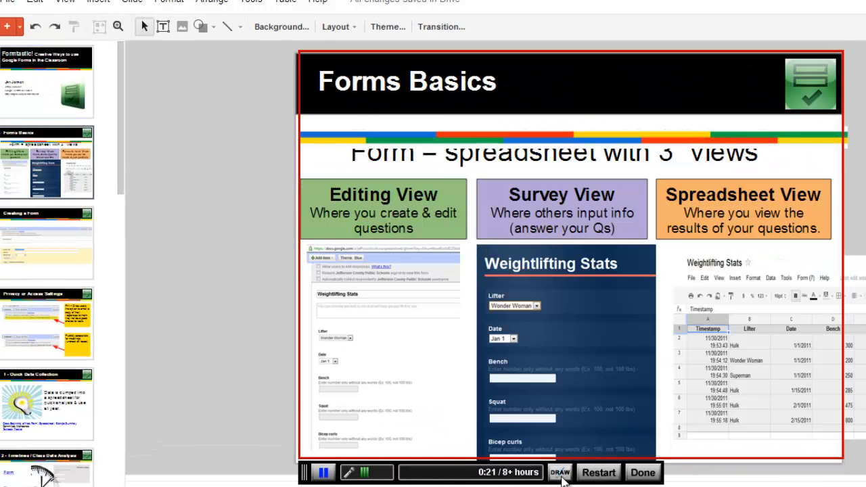
Draw red line, arrow, box and oval marks on the slide, erase them, and exit drawing
{"action": "left_click", "coordinate": [557, 472]}
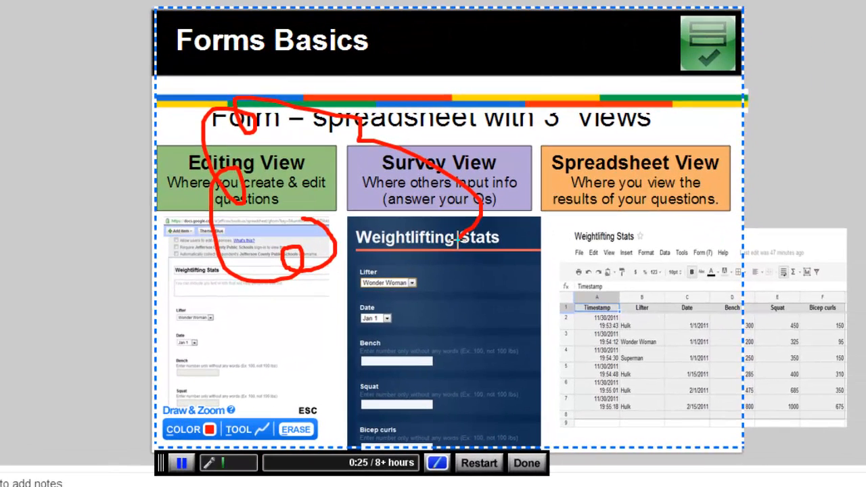
{"action": "left_click_drag", "start_coordinate": [315, 287], "coordinate": [460, 300]}
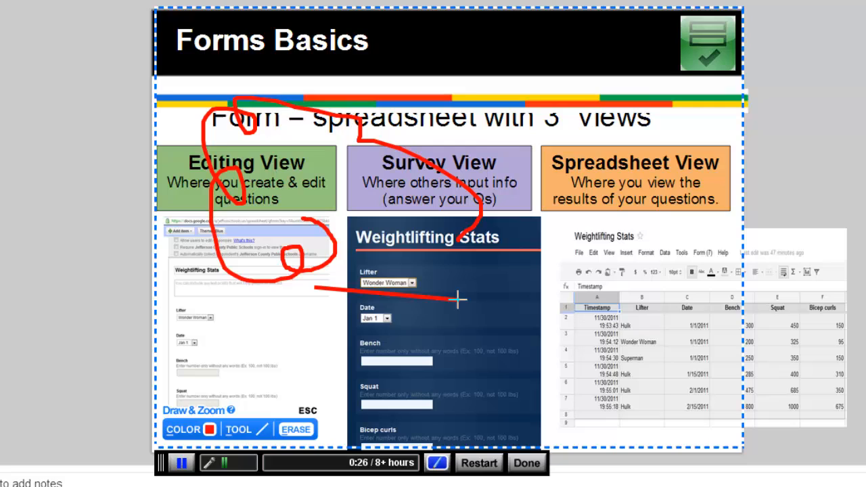
{"action": "left_click_drag", "start_coordinate": [460, 302], "coordinate": [589, 339]}
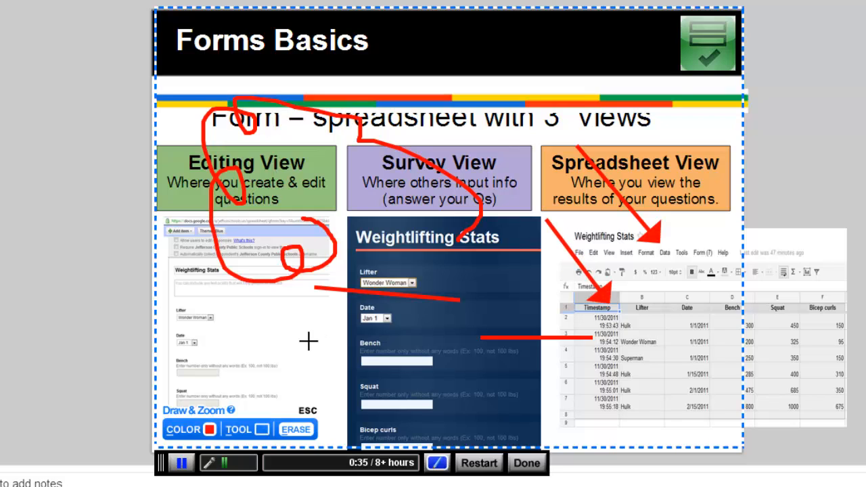
{"action": "left_click_drag", "start_coordinate": [308, 338], "coordinate": [417, 396]}
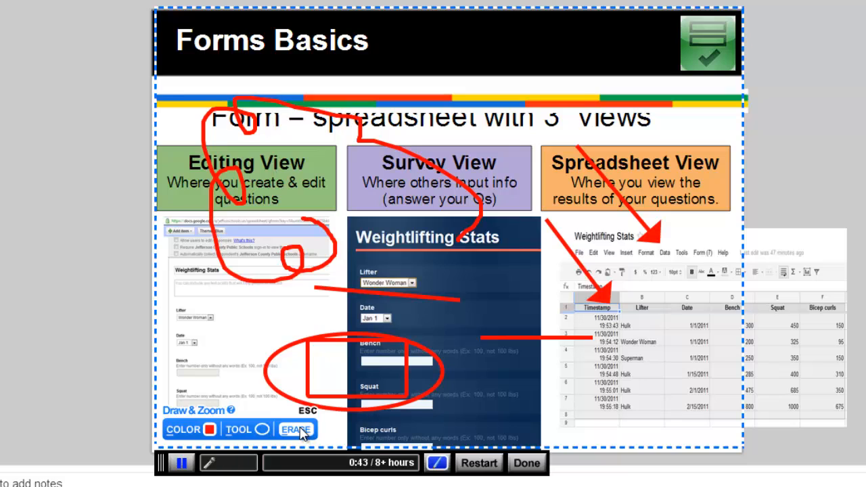
{"action": "left_click", "coordinate": [300, 430]}
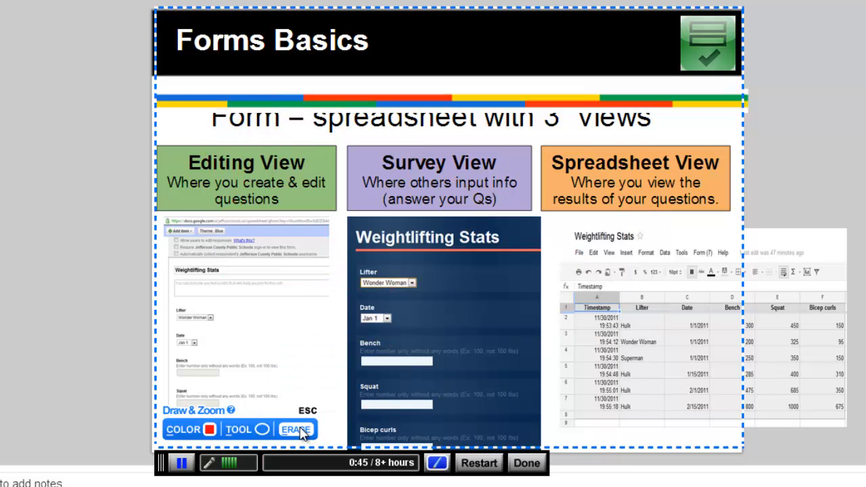
{"action": "left_click", "coordinate": [303, 429]}
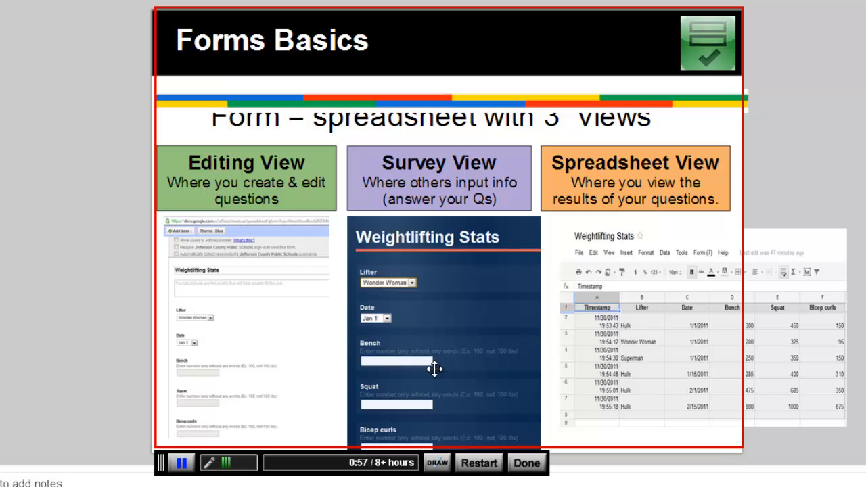
{"action": "mouse_move", "coordinate": [496, 368]}
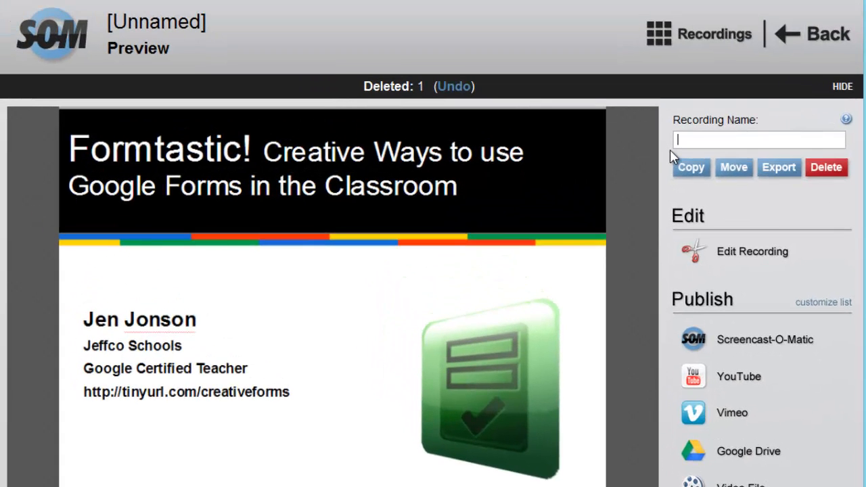
Enter 'test' as the Recording Name and choose Edit Recording
{"action": "type", "text": "test"}
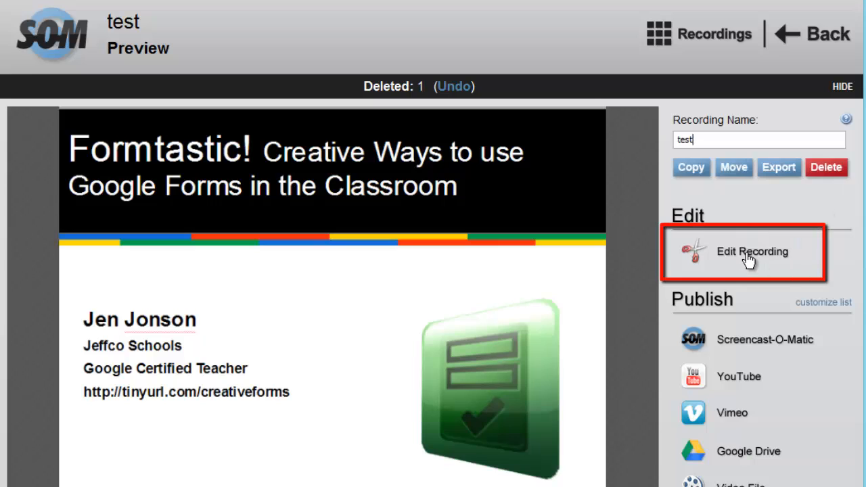
{"action": "left_click", "coordinate": [748, 252]}
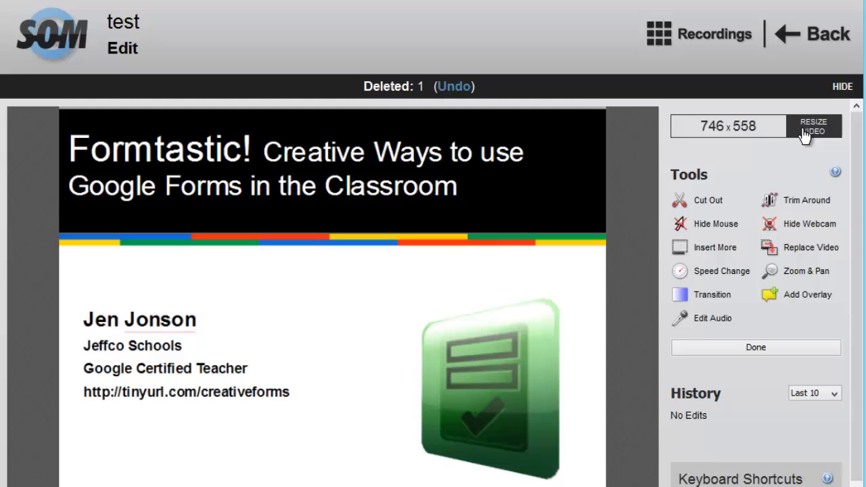
Apply the Original Size (746x558) preset under Resize Video and confirm
{"action": "left_click", "coordinate": [813, 126]}
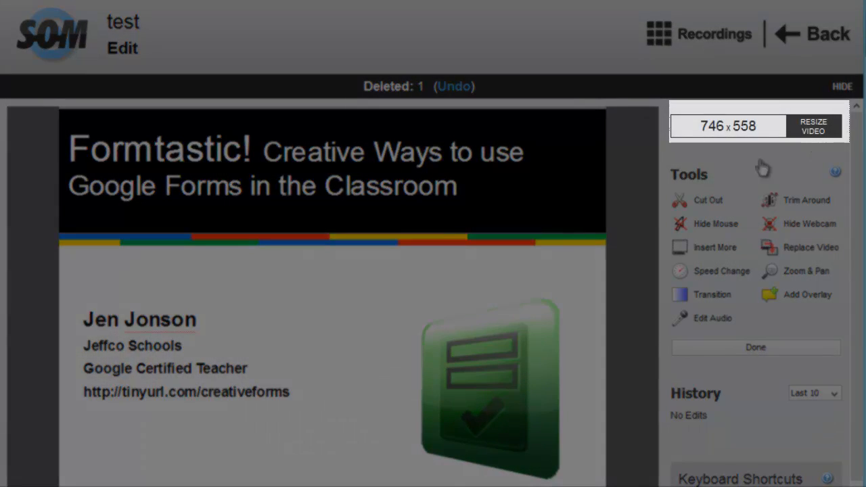
{"action": "left_click", "coordinate": [814, 127]}
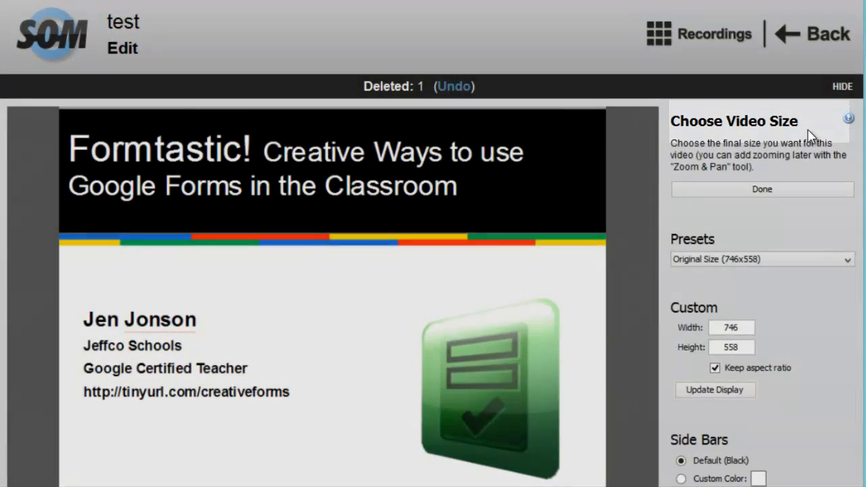
{"action": "left_click", "coordinate": [760, 259]}
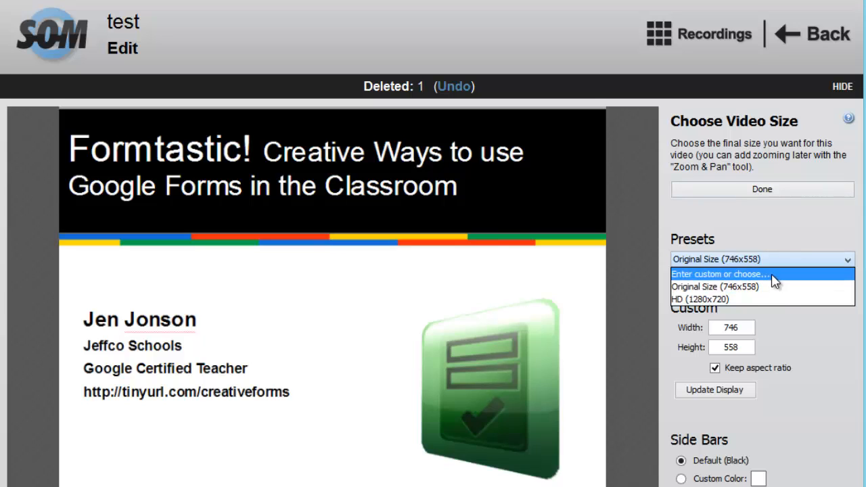
{"action": "left_click", "coordinate": [721, 286]}
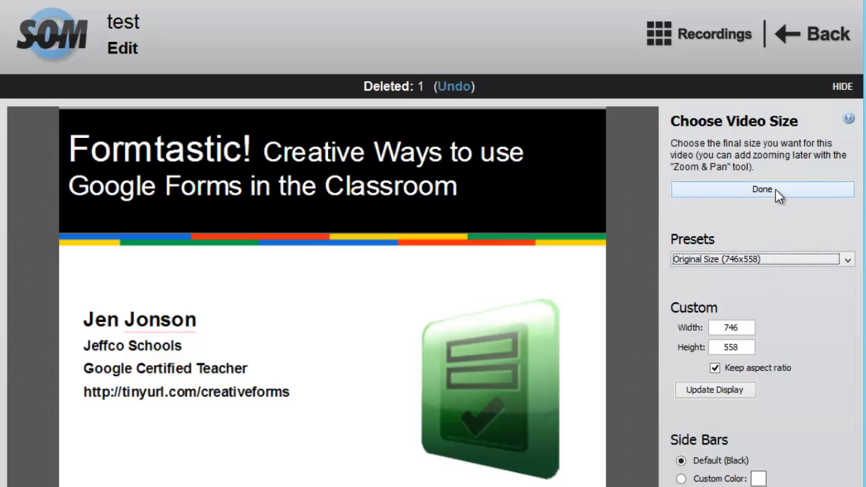
{"action": "left_click", "coordinate": [762, 188]}
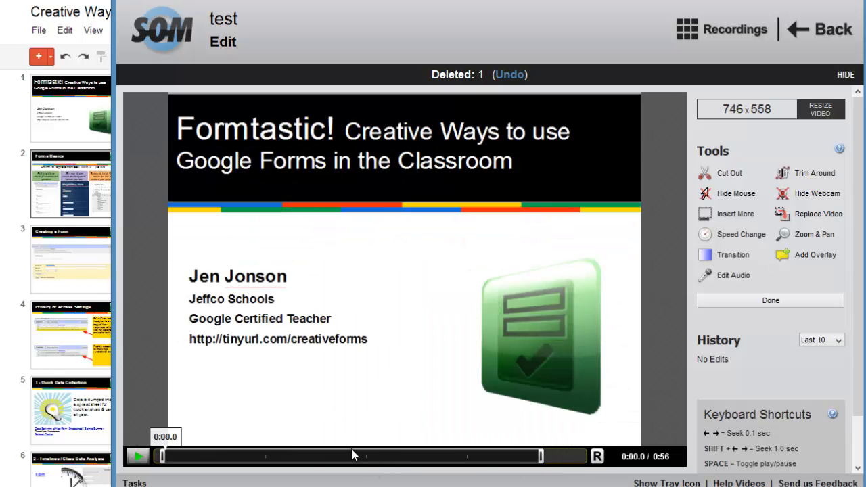
Play from the start, pause about 4 seconds in, and trim everything before that point
{"action": "left_click", "coordinate": [164, 457]}
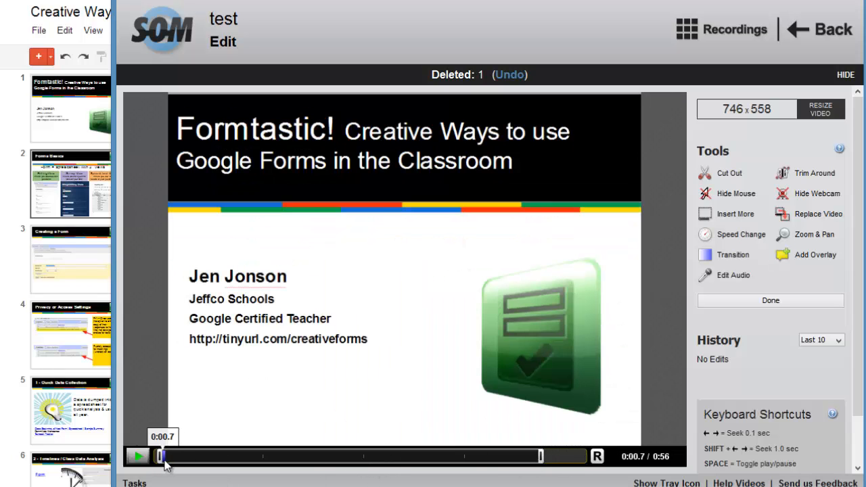
{"action": "left_click", "coordinate": [138, 456]}
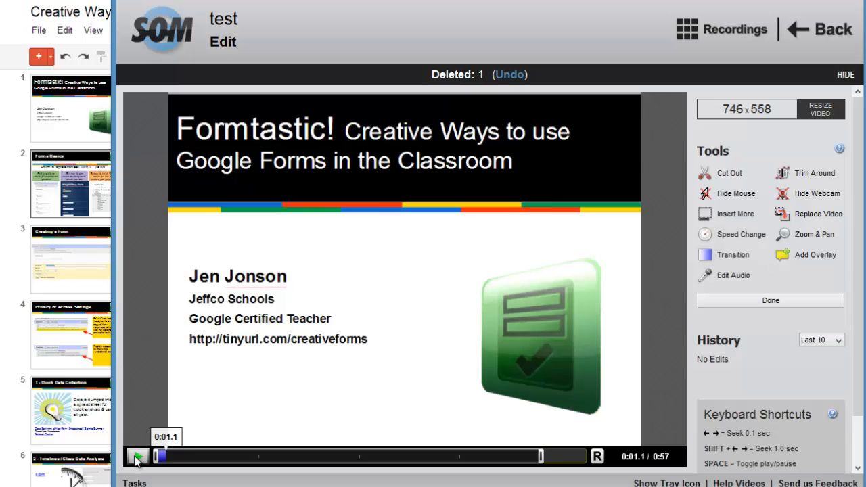
{"action": "left_click", "coordinate": [136, 457]}
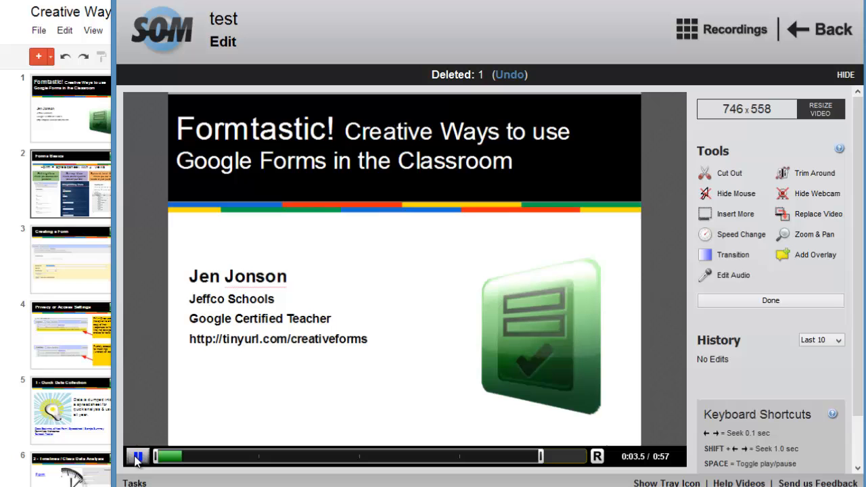
{"action": "left_click", "coordinate": [137, 453]}
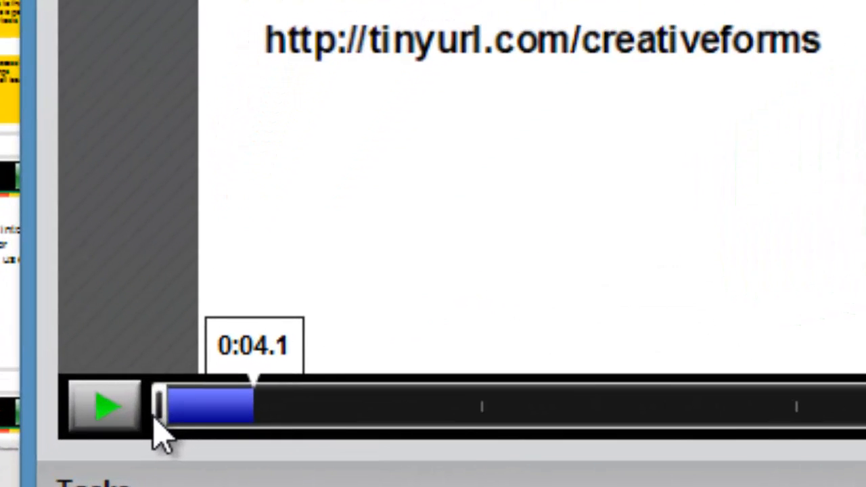
{"action": "left_click_drag", "start_coordinate": [159, 406], "coordinate": [254, 406]}
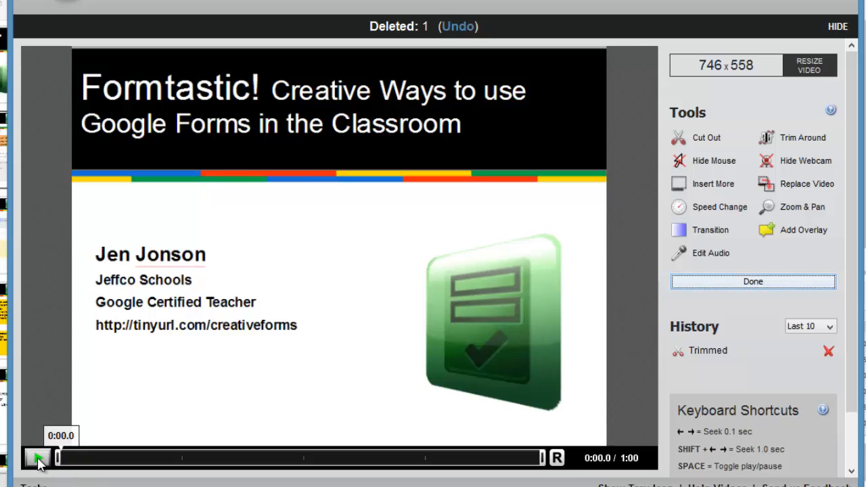
Mark a short timeline range, cut it out, and move playback to about 7 seconds
{"action": "left_click", "coordinate": [35, 458]}
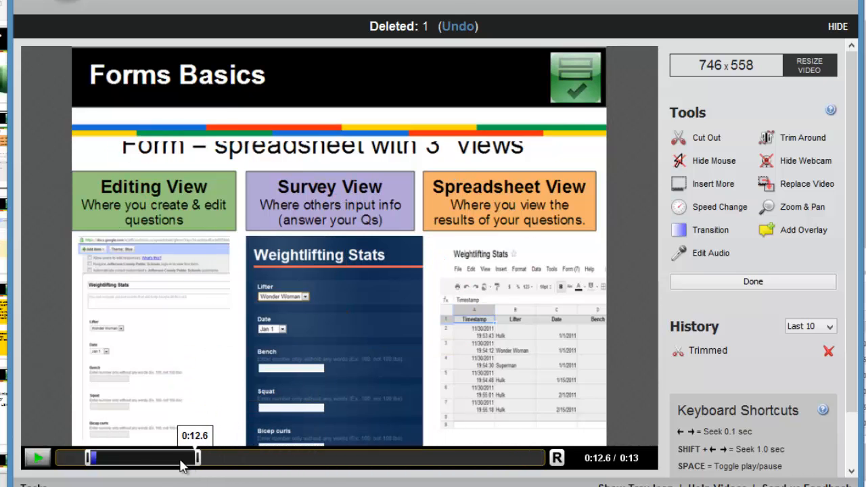
{"action": "left_click_drag", "start_coordinate": [186, 458], "coordinate": [101, 459]}
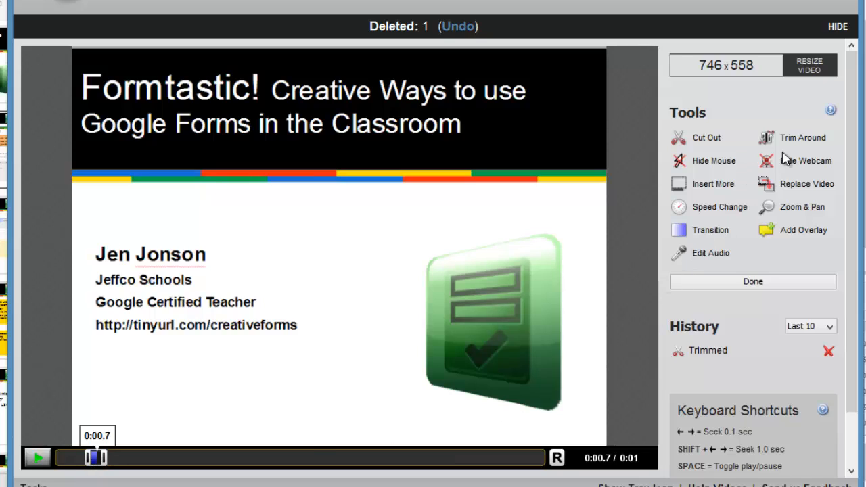
{"action": "left_click", "coordinate": [706, 137]}
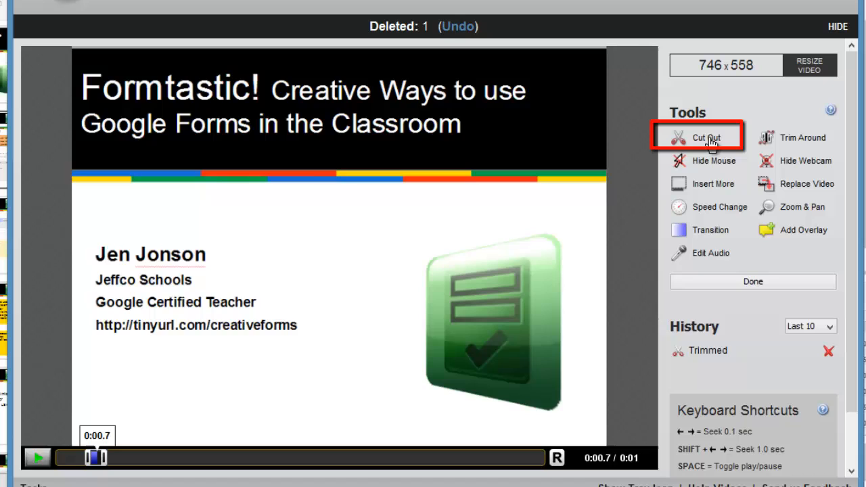
{"action": "left_click", "coordinate": [706, 138]}
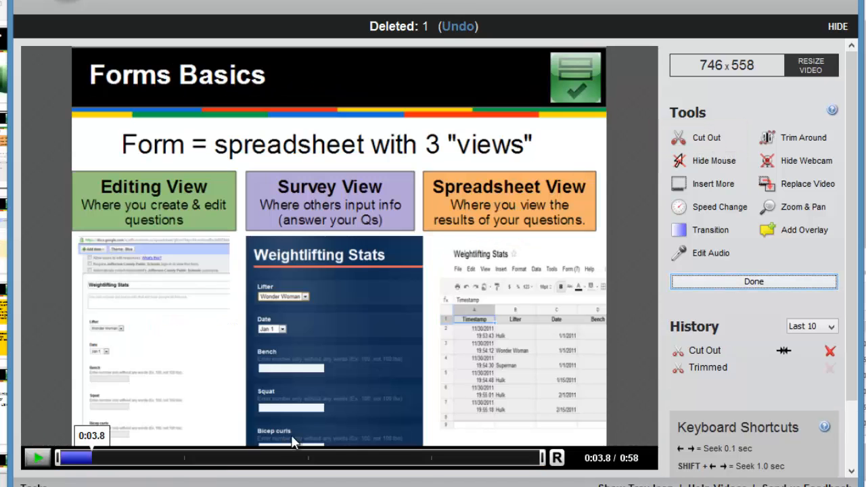
{"action": "mouse_move", "coordinate": [697, 196]}
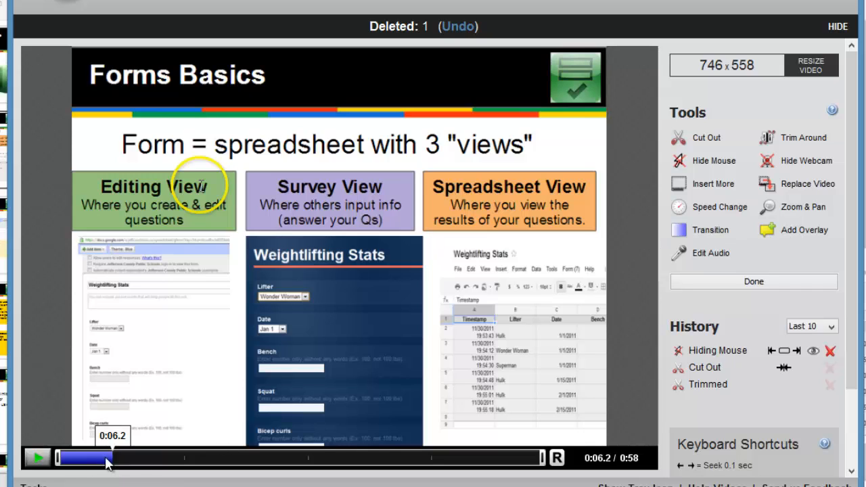
{"action": "left_click", "coordinate": [35, 460]}
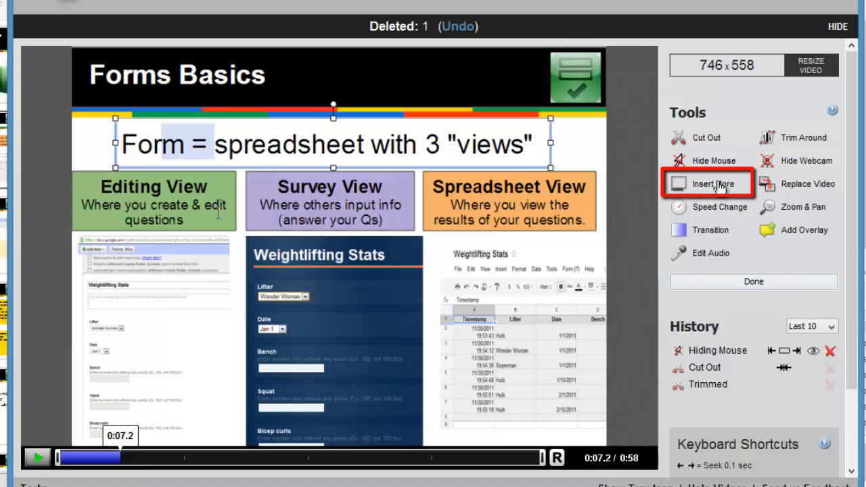
Record a new clip via Insert More > New Recording, insert it, and scrub back to review
{"action": "left_click", "coordinate": [709, 184]}
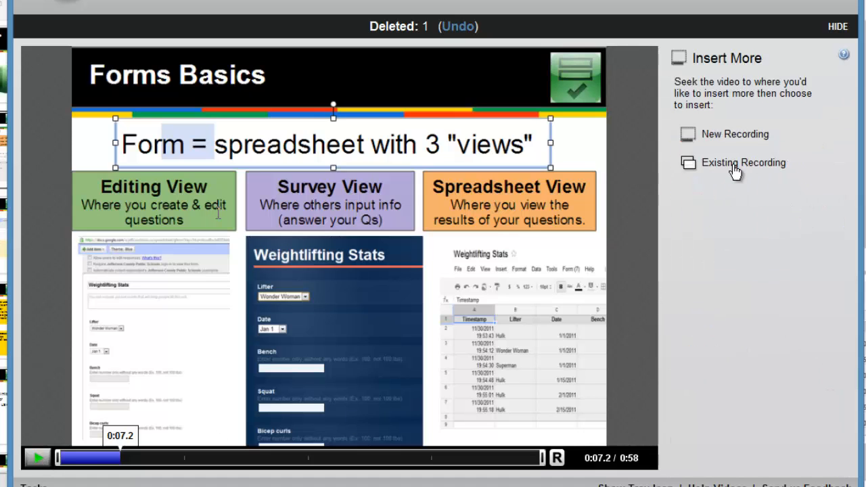
{"action": "left_click", "coordinate": [743, 162]}
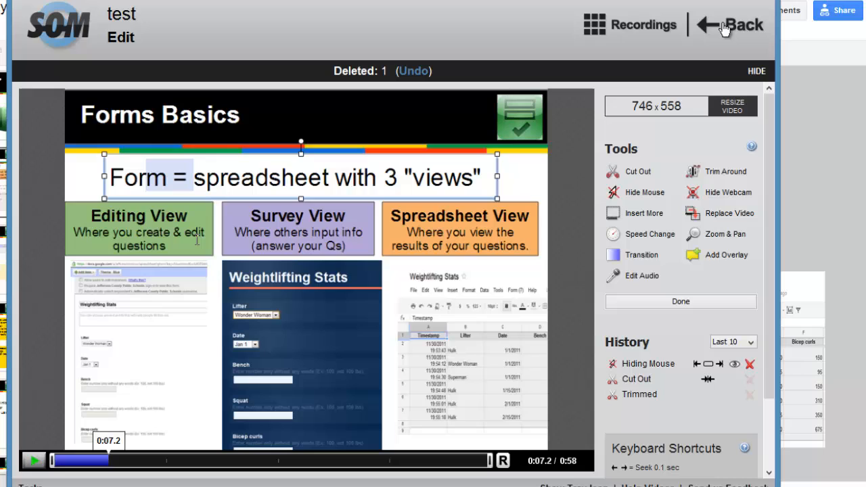
{"action": "left_click", "coordinate": [632, 213]}
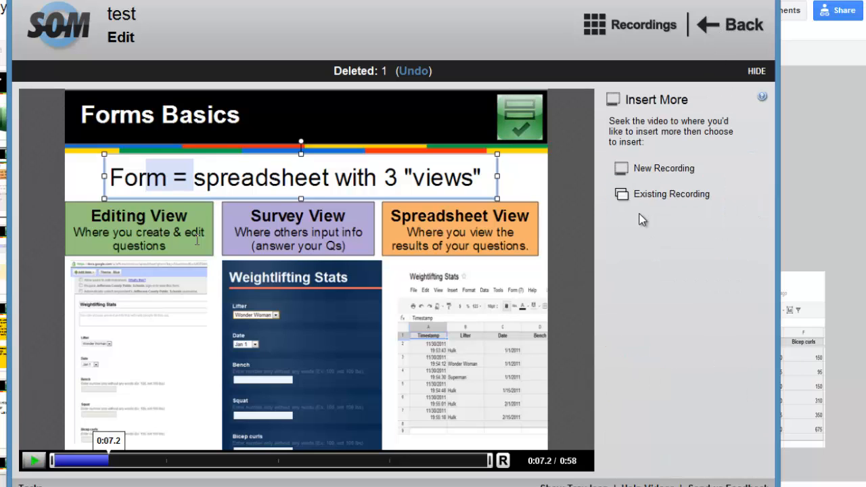
{"action": "left_click", "coordinate": [664, 169]}
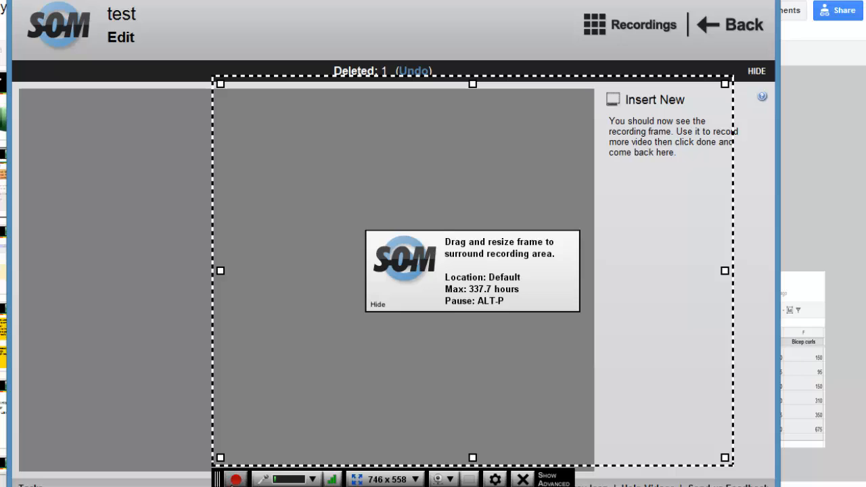
{"action": "left_click", "coordinate": [235, 479]}
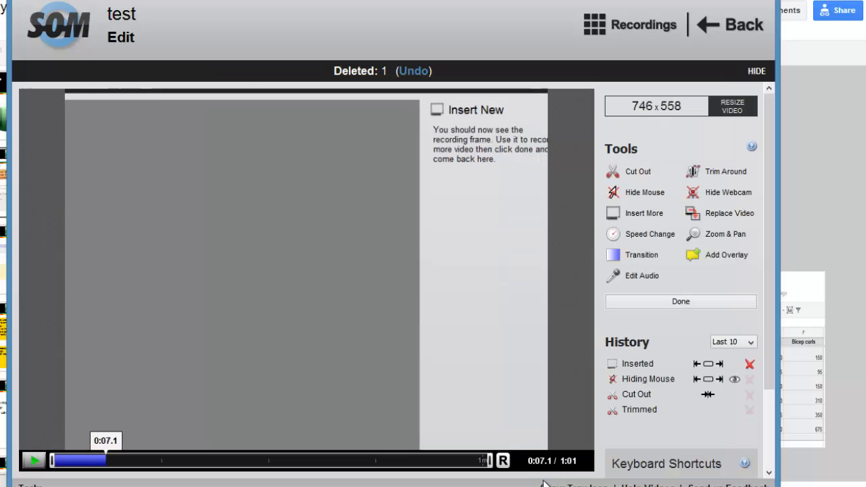
{"action": "left_click_drag", "start_coordinate": [105, 460], "coordinate": [68, 460]}
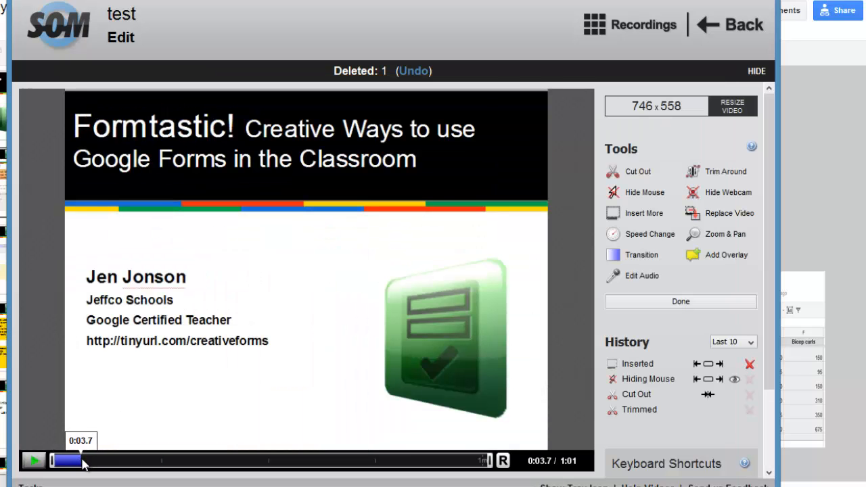
{"action": "left_click", "coordinate": [32, 459]}
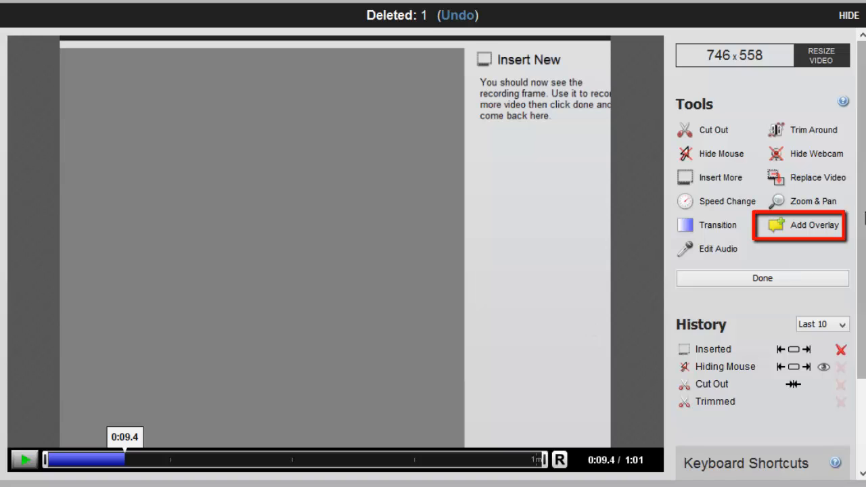
{"action": "mouse_move", "coordinate": [822, 230]}
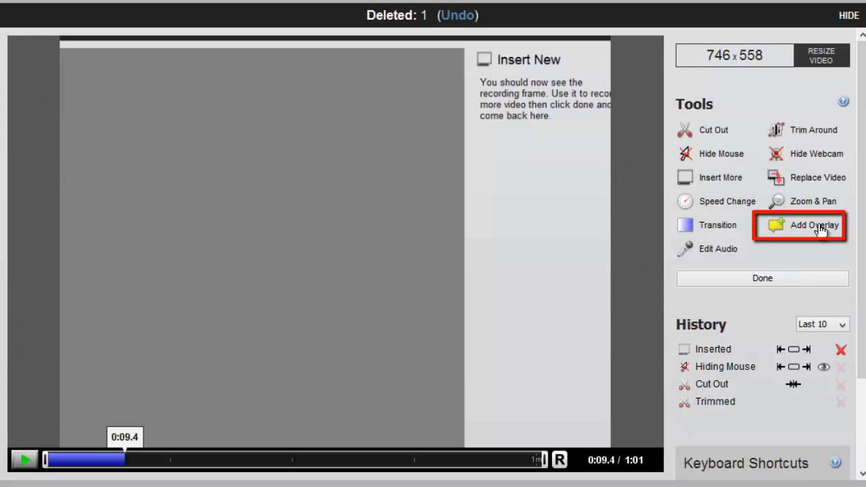
Start a 10-second overlay from the current time at 0:09.4
{"action": "left_click", "coordinate": [810, 225]}
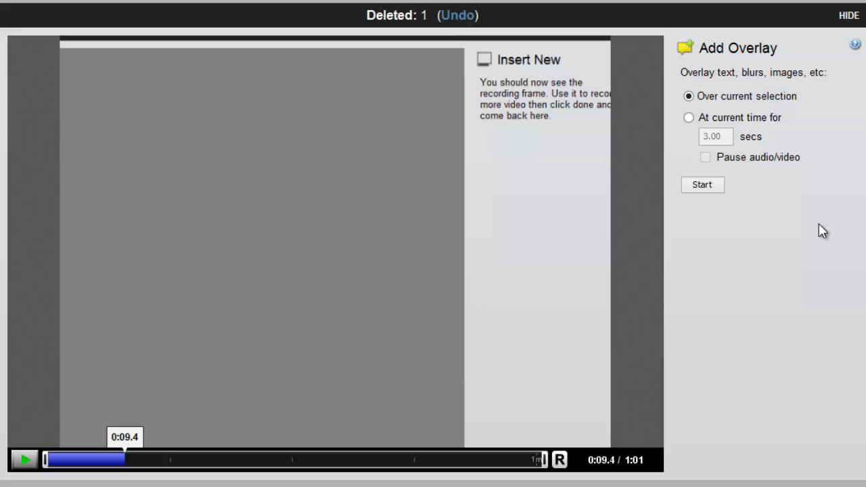
{"action": "mouse_move", "coordinate": [703, 108]}
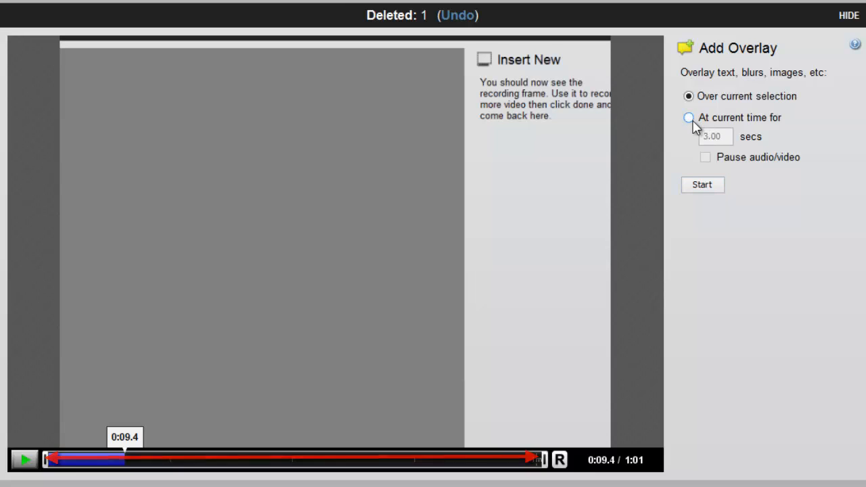
{"action": "left_click", "coordinate": [687, 117]}
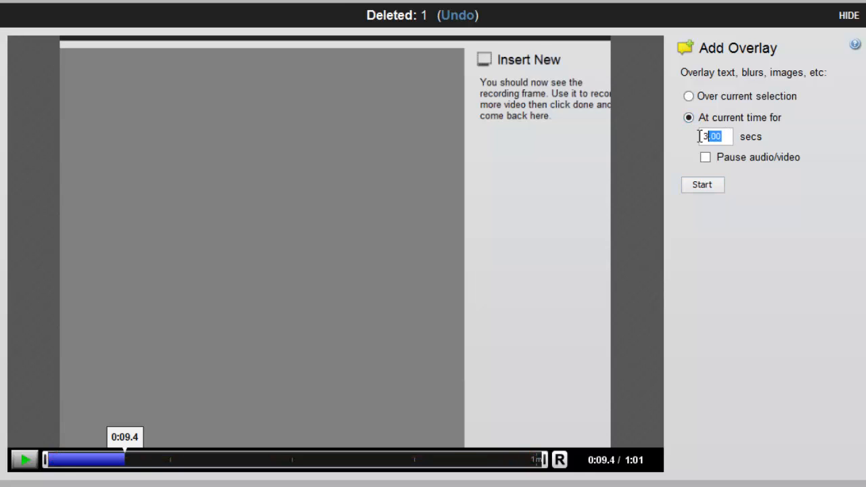
{"action": "type", "text": "10"}
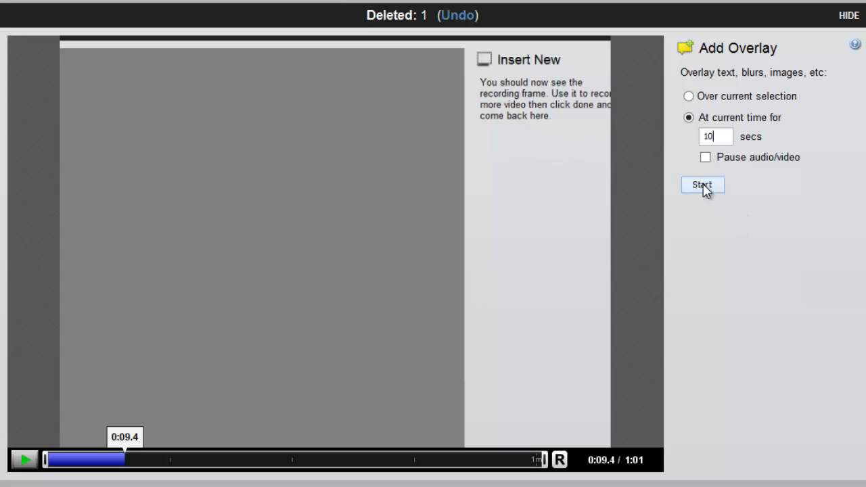
{"action": "left_click", "coordinate": [702, 185]}
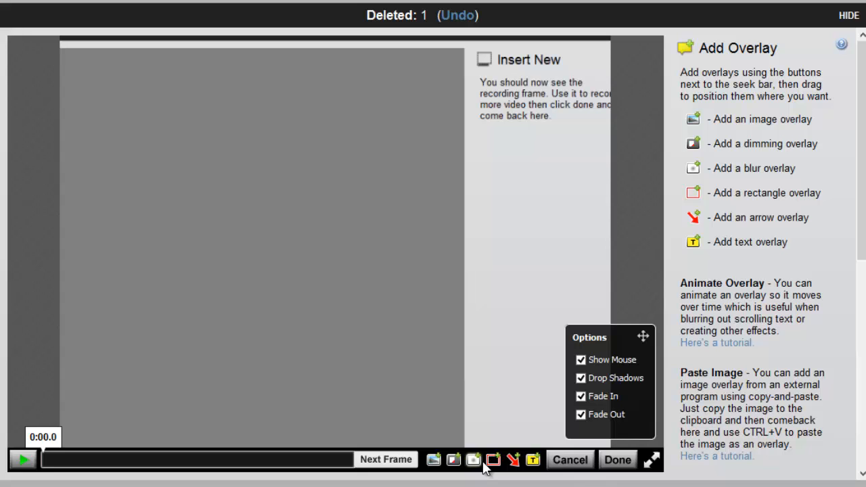
{"action": "mouse_move", "coordinate": [452, 468]}
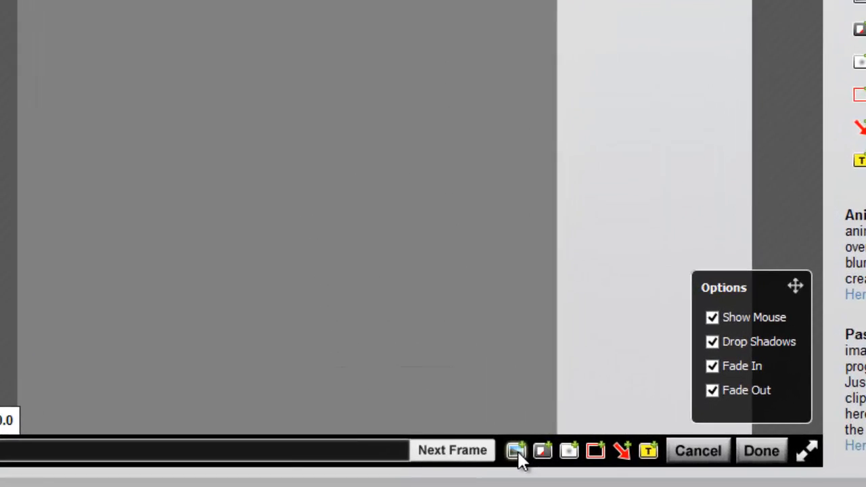
Add the yt-logo image overlay and animate it from top left toward the slide centre
{"action": "left_click", "coordinate": [517, 450]}
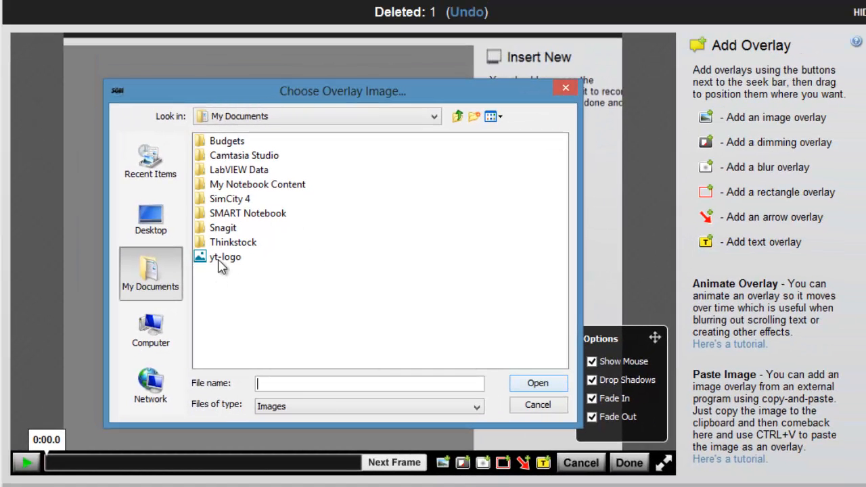
{"action": "double_click", "coordinate": [224, 257]}
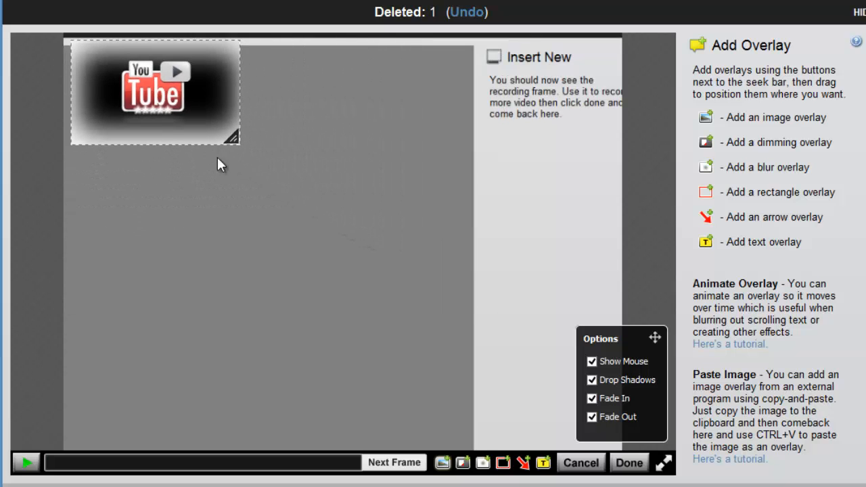
{"action": "left_click_drag", "start_coordinate": [156, 94], "coordinate": [166, 133]}
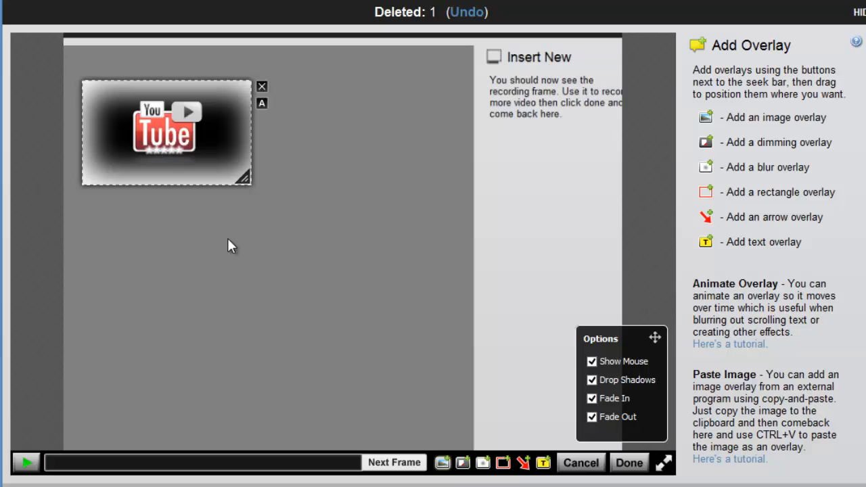
{"action": "mouse_move", "coordinate": [262, 121]}
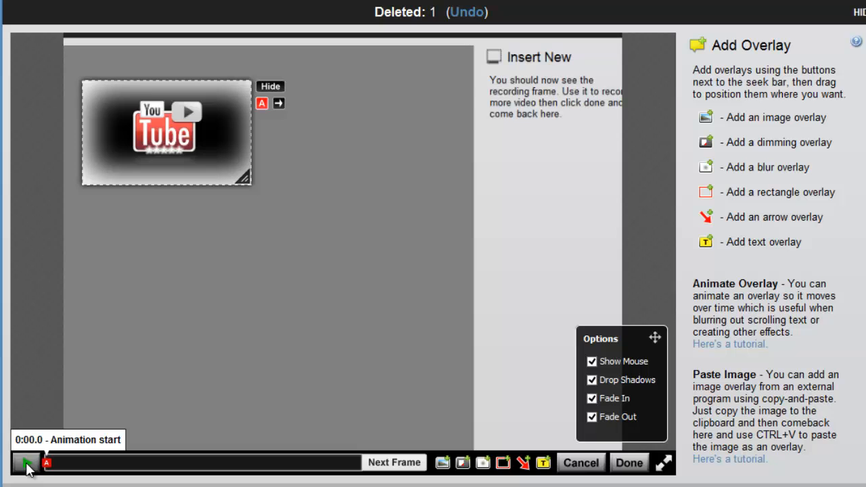
{"action": "left_click", "coordinate": [25, 464]}
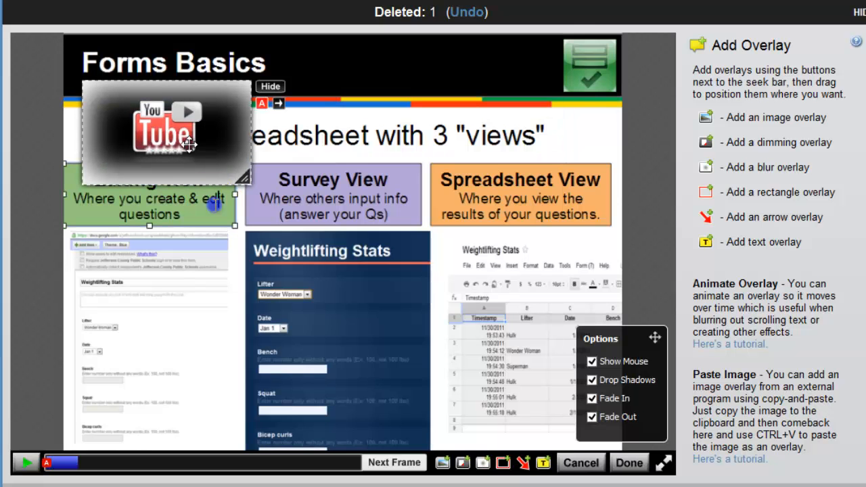
{"action": "left_click_drag", "start_coordinate": [190, 145], "coordinate": [213, 178]}
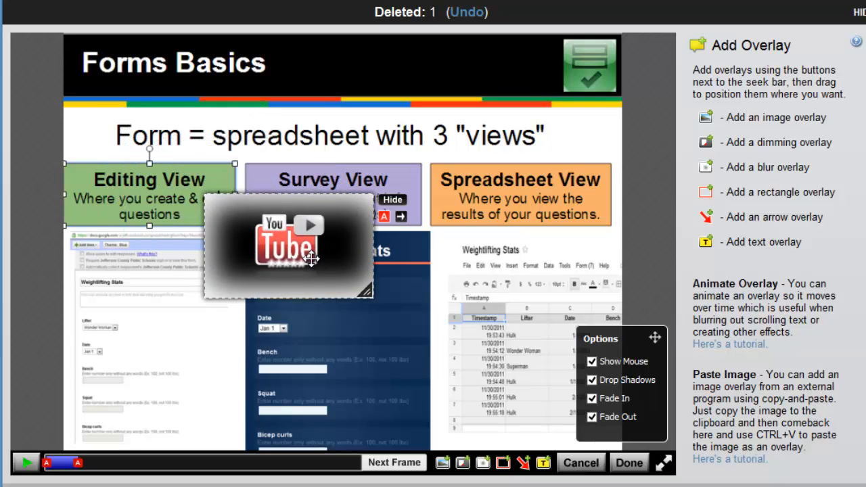
{"action": "left_click", "coordinate": [47, 465]}
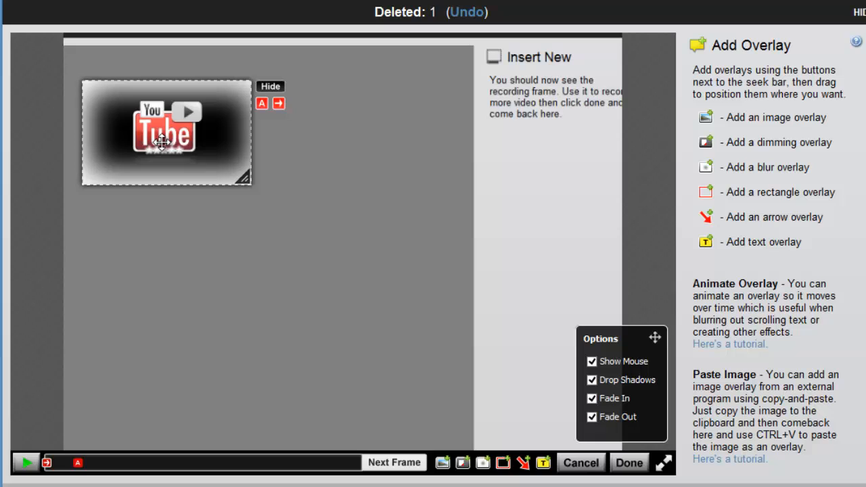
{"action": "mouse_move", "coordinate": [400, 337]}
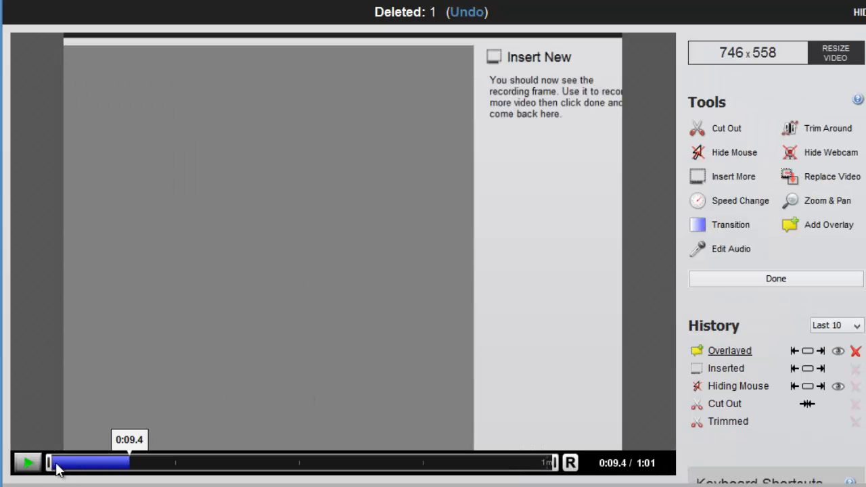
Open the white puppy result from the 'dog' image search and copy the image
{"action": "left_click", "coordinate": [26, 465]}
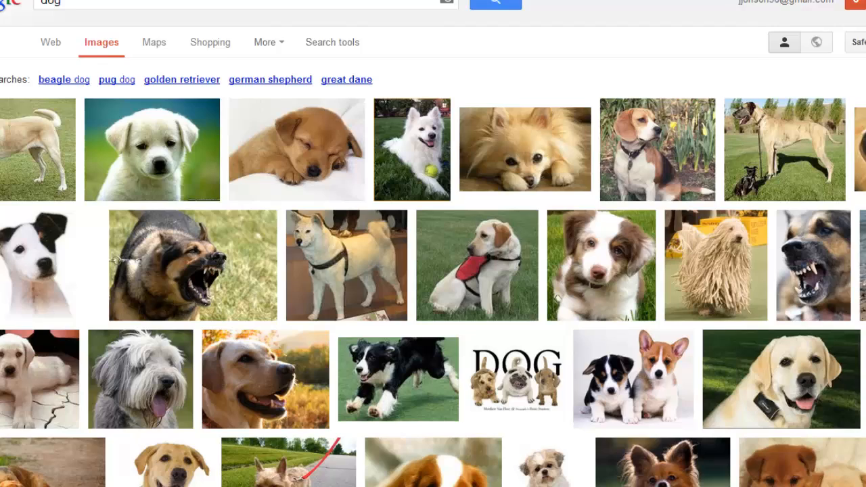
{"action": "left_click", "coordinate": [152, 149]}
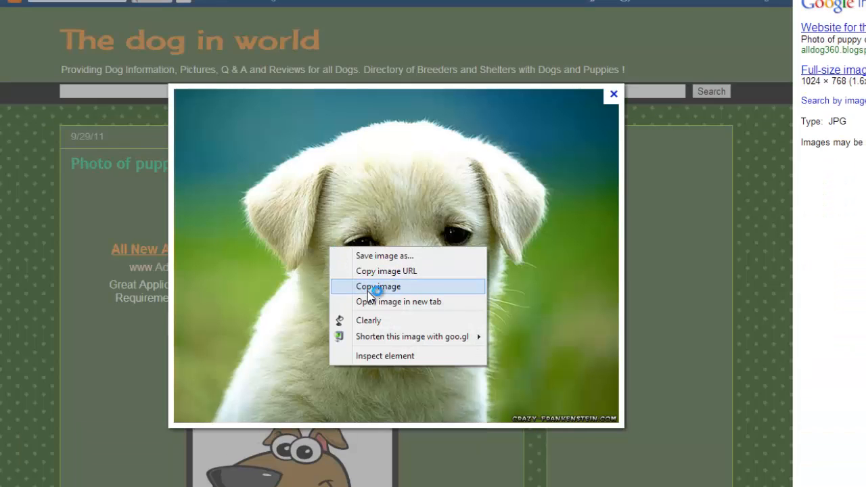
{"action": "left_click", "coordinate": [377, 286]}
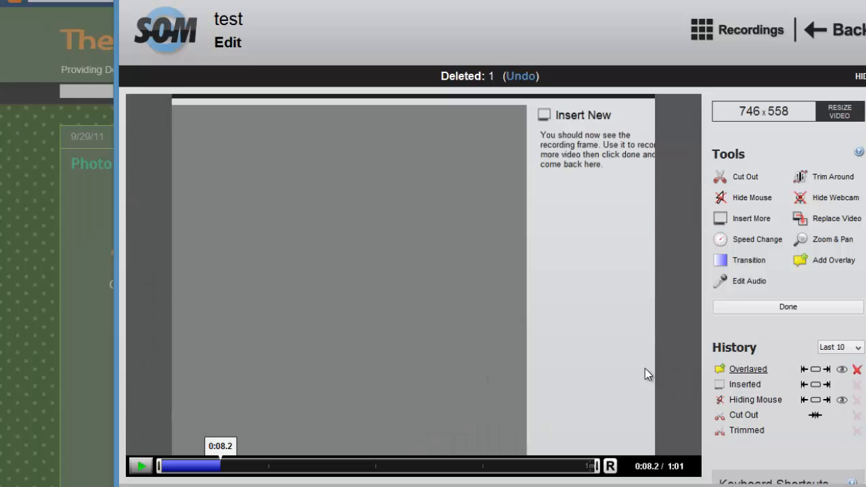
Start a new overlay, paste and scale the puppy photo, add a red rectangle, and finish
{"action": "left_click", "coordinate": [831, 260]}
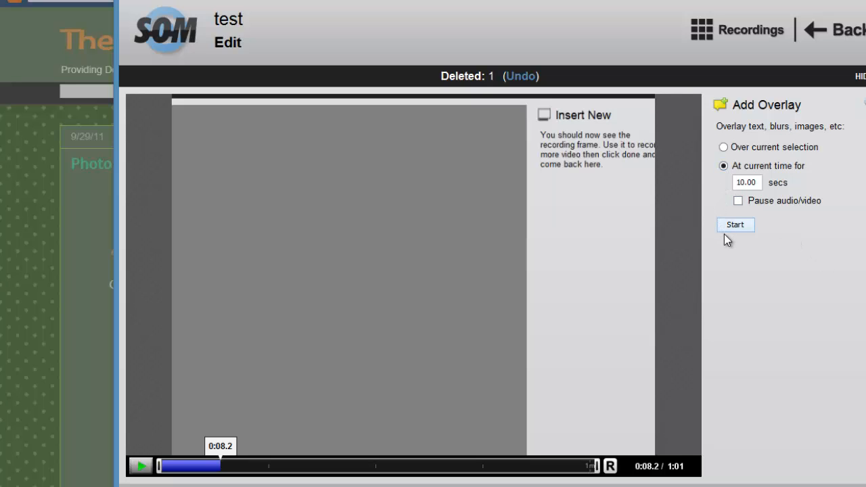
{"action": "left_click", "coordinate": [735, 224]}
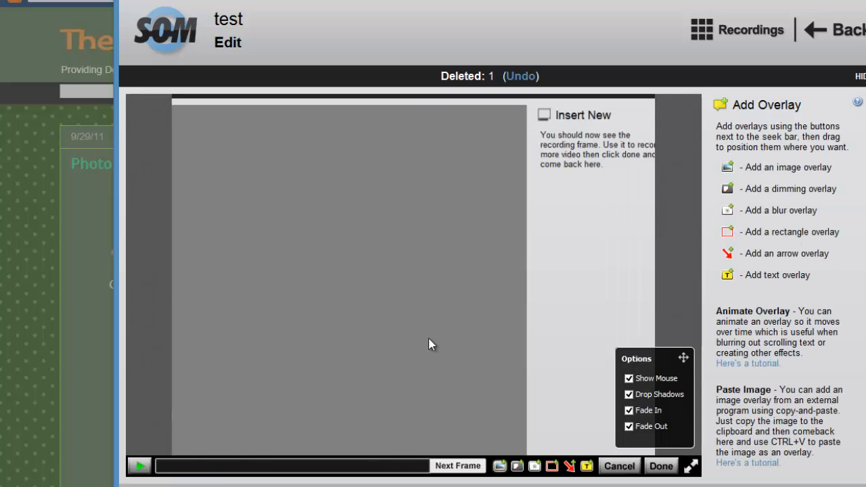
{"action": "scroll", "scroll_direction": "down", "scroll_amount": 3}
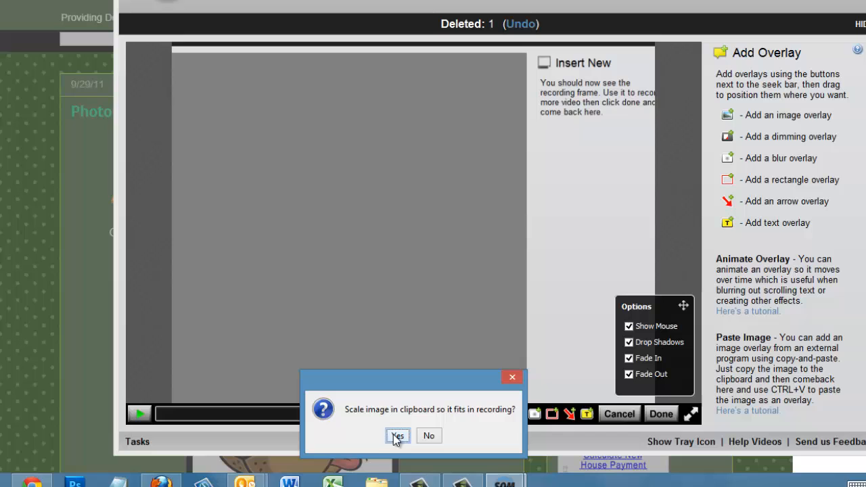
{"action": "left_click", "coordinate": [397, 436]}
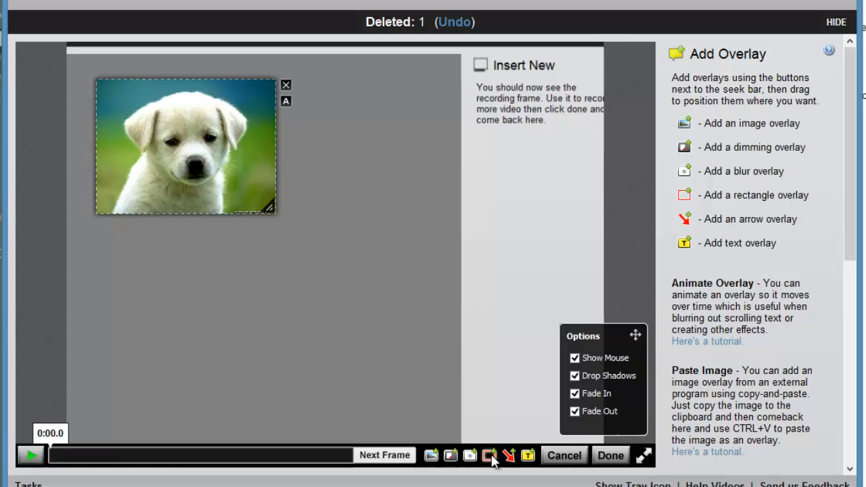
{"action": "left_click", "coordinate": [488, 455]}
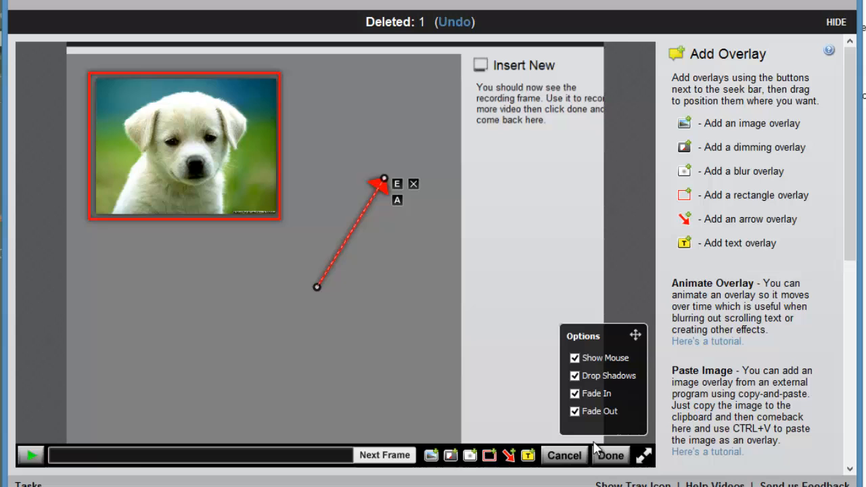
{"action": "left_click", "coordinate": [611, 455]}
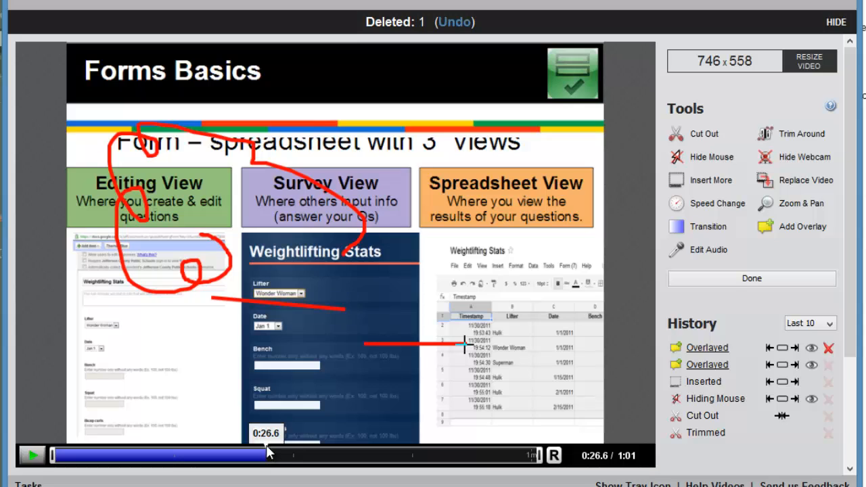
{"action": "mouse_move", "coordinate": [599, 443]}
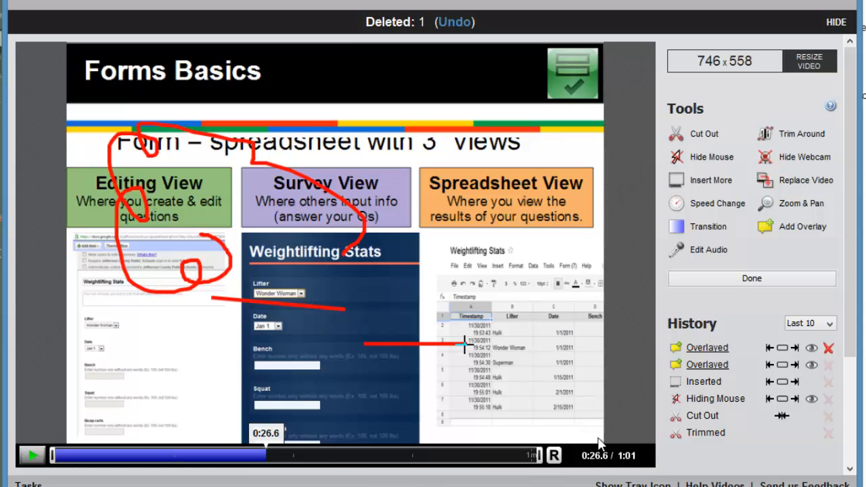
{"action": "mouse_move", "coordinate": [785, 237]}
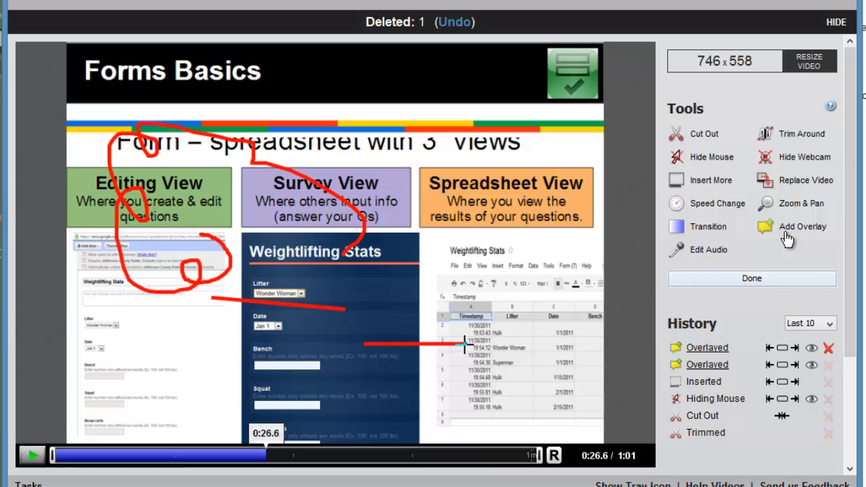
Add another arrow overlay and shorten its visible duration to about three seconds
{"action": "left_click", "coordinate": [803, 226]}
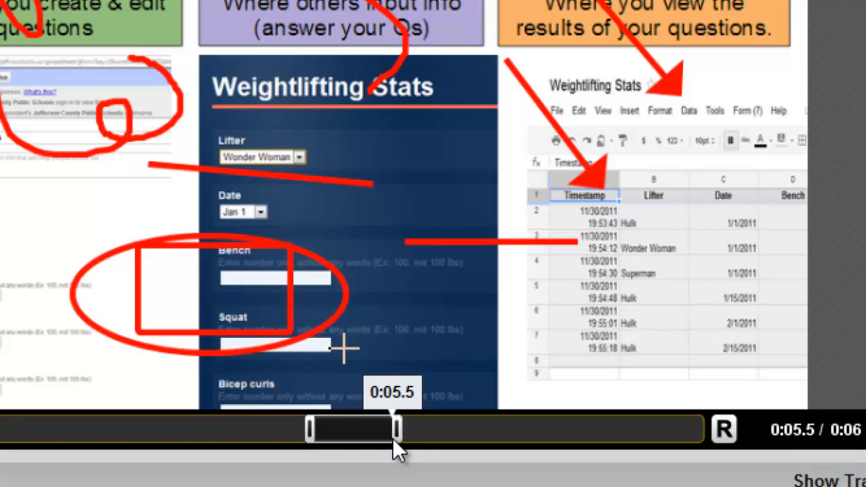
{"action": "left_click_drag", "start_coordinate": [392, 428], "coordinate": [325, 428]}
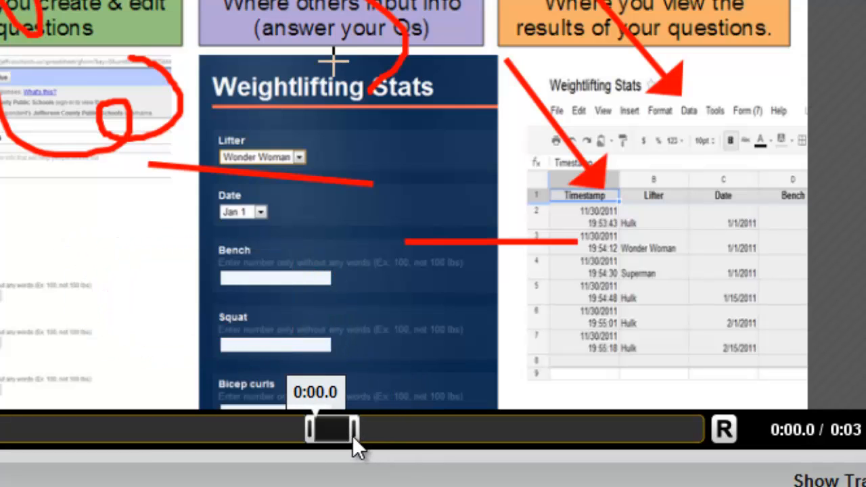
{"action": "mouse_move", "coordinate": [324, 476]}
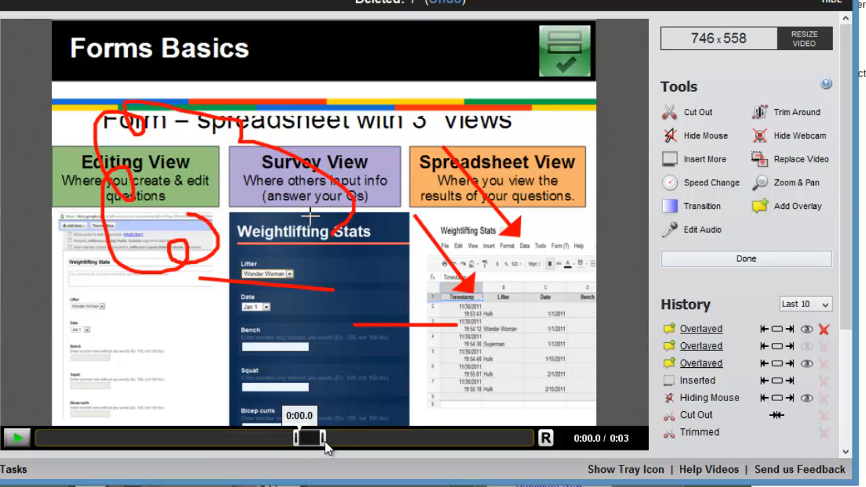
{"action": "mouse_move", "coordinate": [788, 182]}
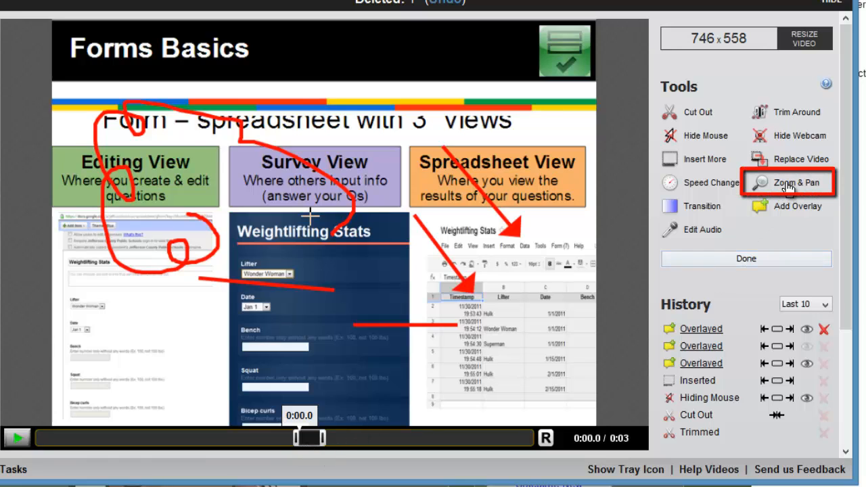
Add a manual zoom over the Survey View and Weightlifting Stats area and preview it
{"action": "left_click", "coordinate": [792, 182]}
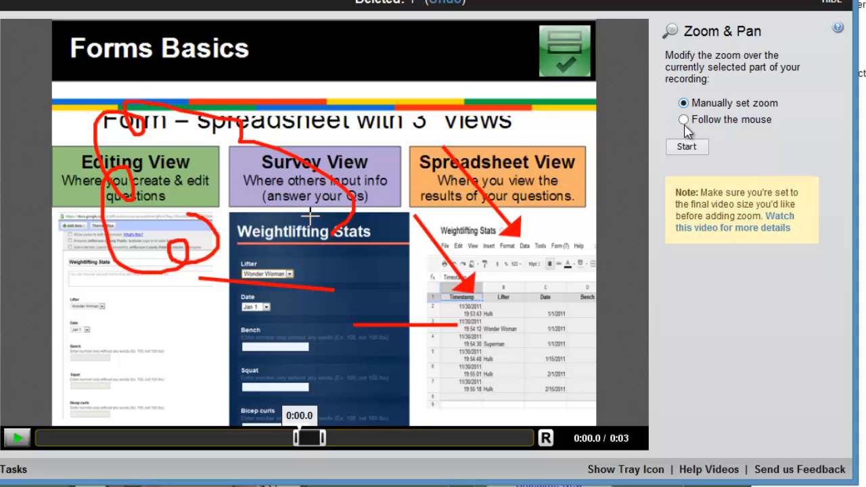
{"action": "left_click", "coordinate": [687, 147]}
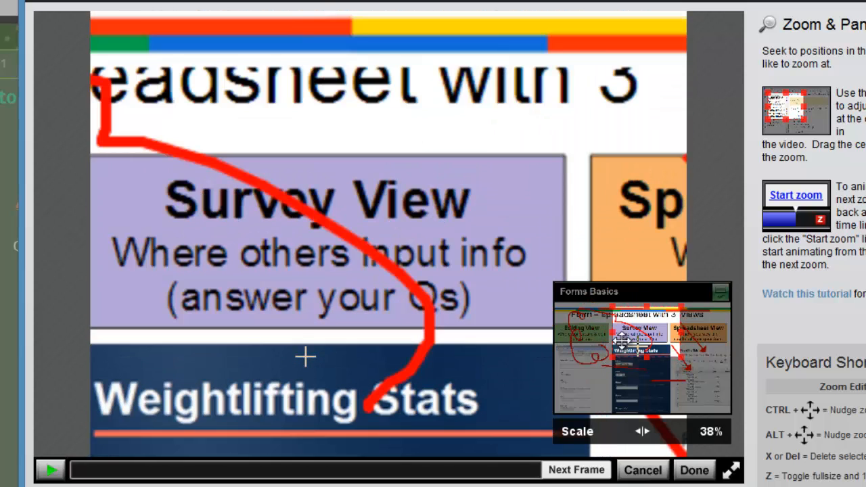
{"action": "left_click", "coordinate": [693, 470]}
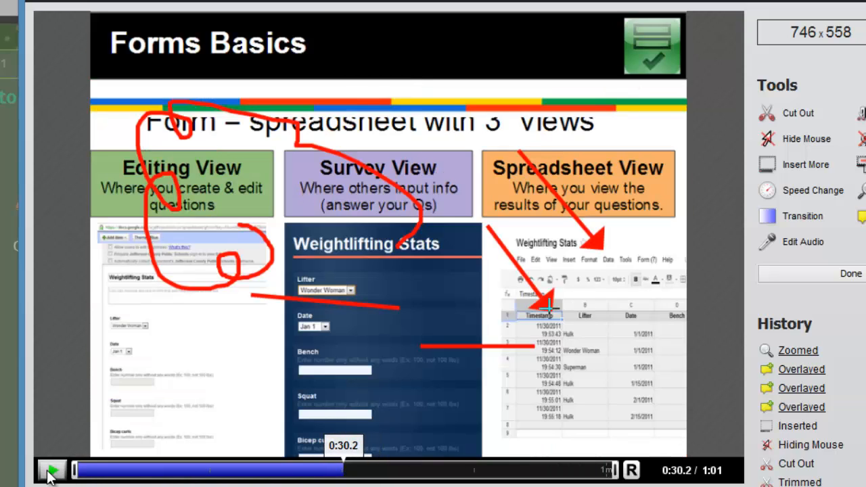
{"action": "left_click", "coordinate": [49, 471]}
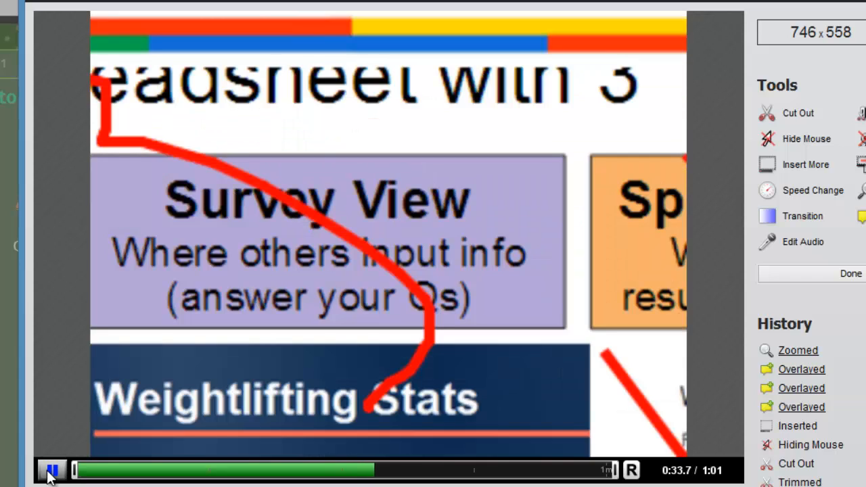
{"action": "left_click", "coordinate": [51, 471]}
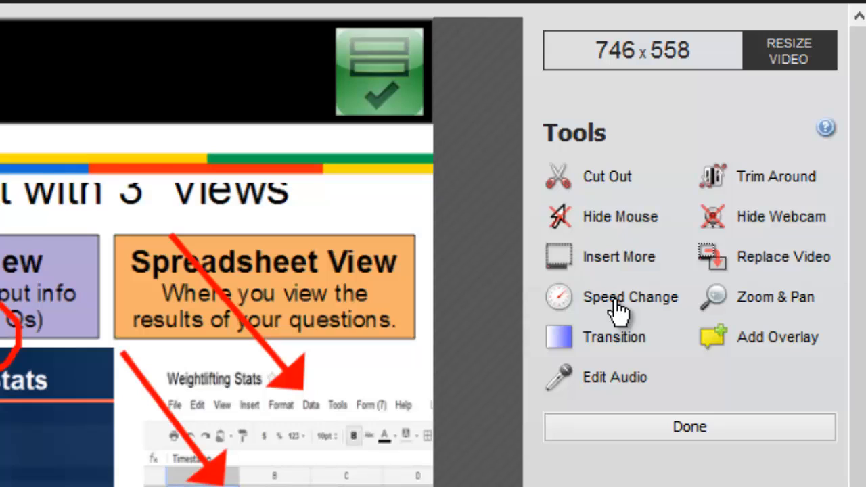
{"action": "mouse_move", "coordinate": [612, 345]}
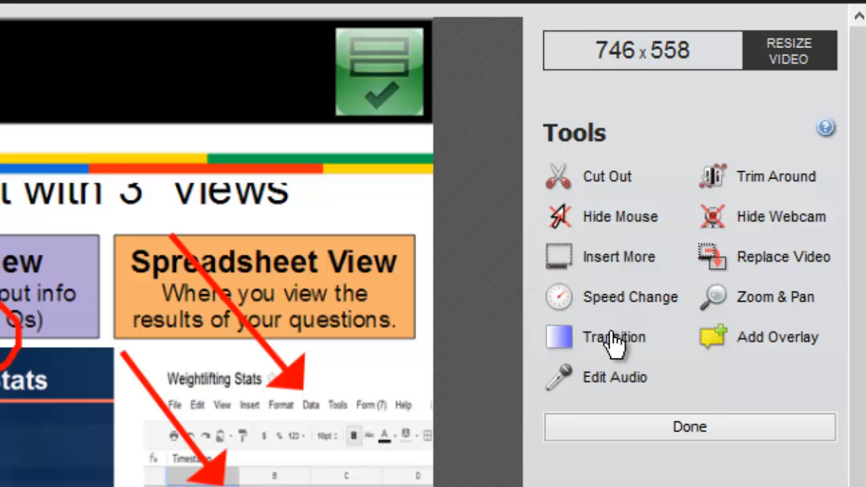
Add a 1.00-second black Start Transition at the opening of the recording
{"action": "left_click", "coordinate": [614, 338]}
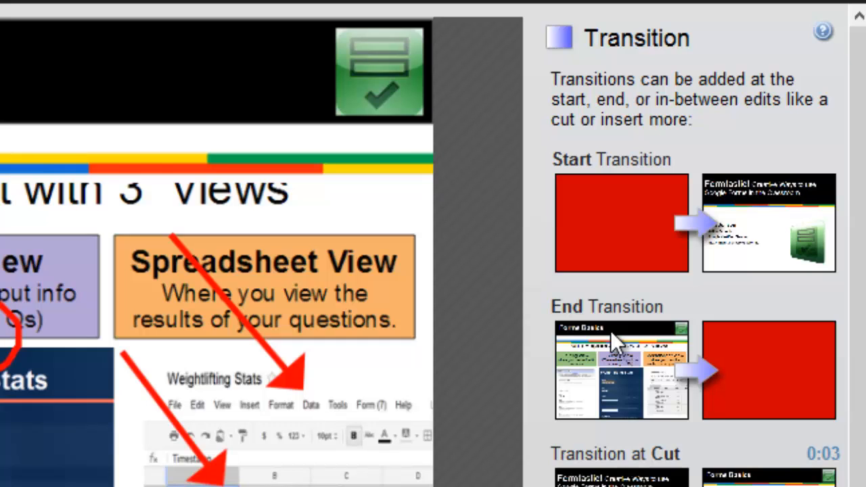
{"action": "mouse_move", "coordinate": [829, 460]}
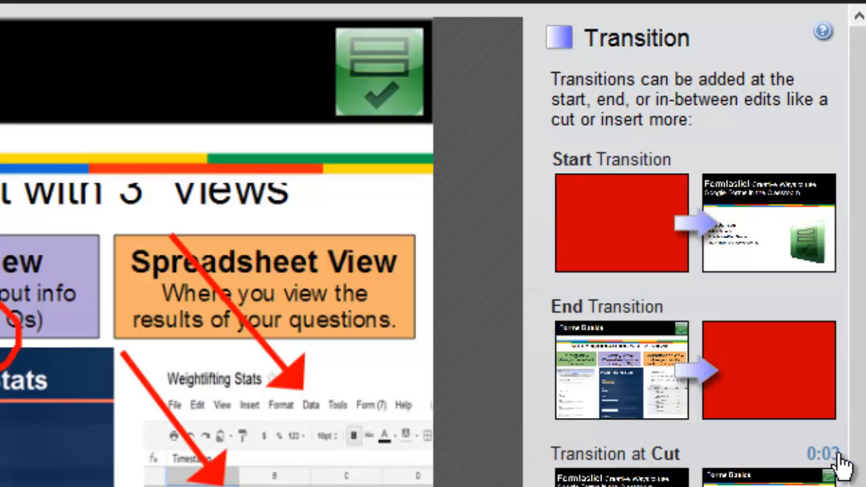
{"action": "scroll", "scroll_direction": "down", "scroll_amount": 3}
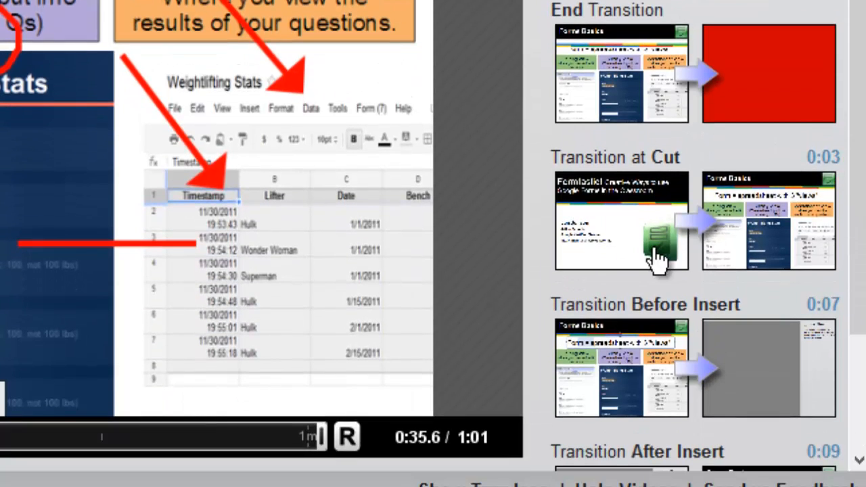
{"action": "mouse_move", "coordinate": [703, 278]}
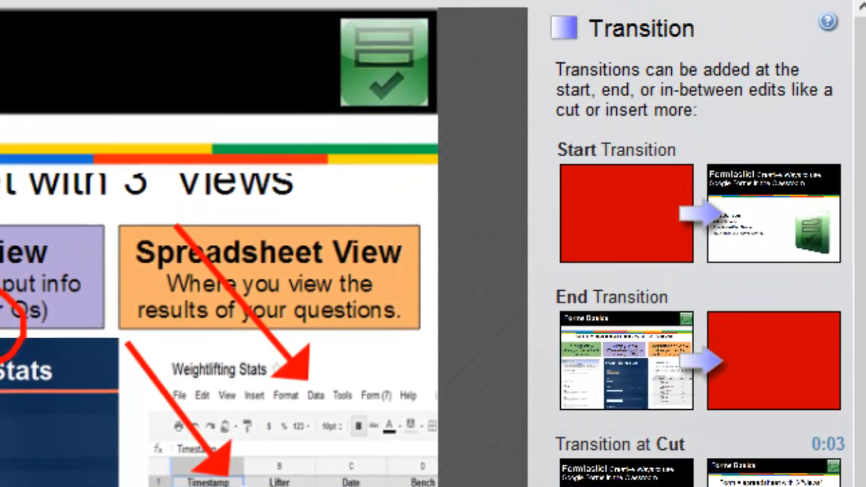
{"action": "mouse_move", "coordinate": [664, 247]}
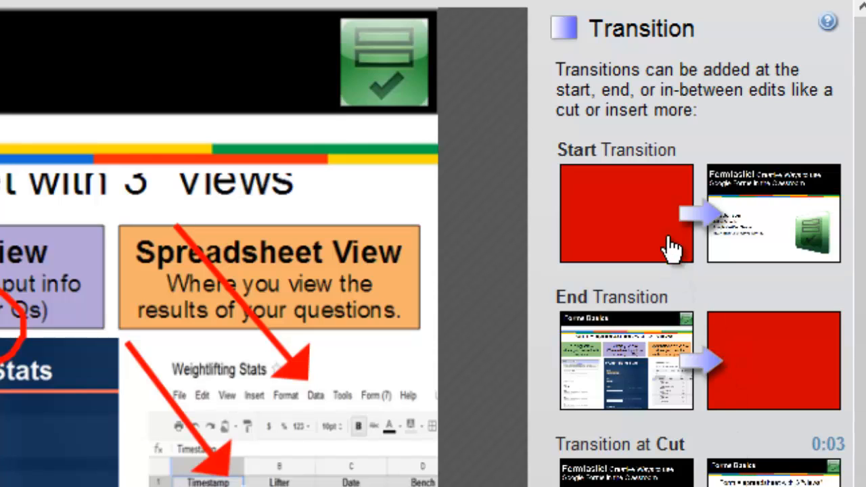
{"action": "mouse_move", "coordinate": [688, 220]}
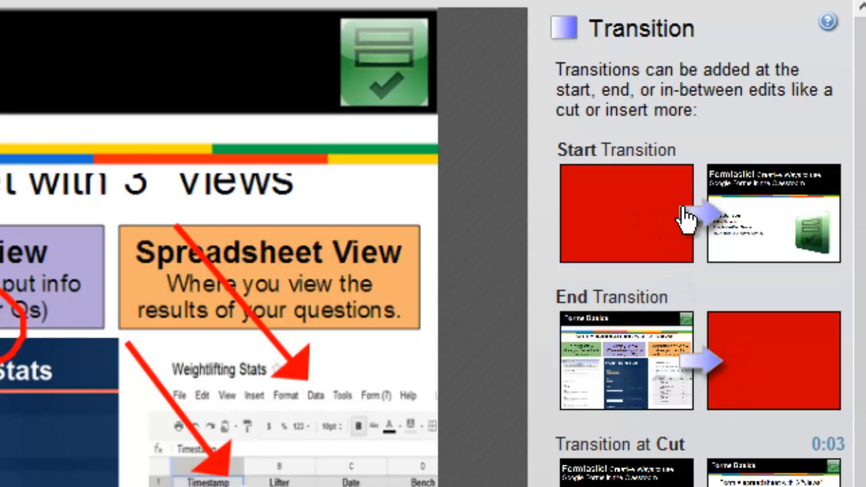
{"action": "left_click", "coordinate": [626, 216]}
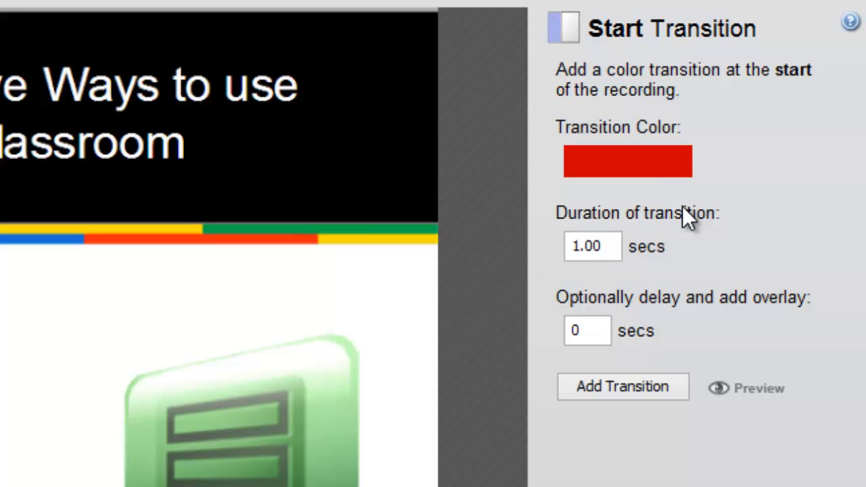
{"action": "left_click", "coordinate": [627, 160]}
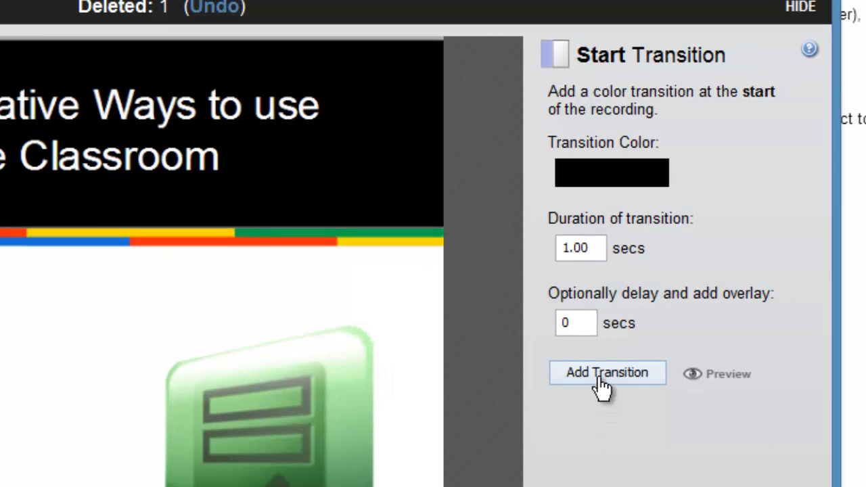
{"action": "left_click", "coordinate": [607, 372]}
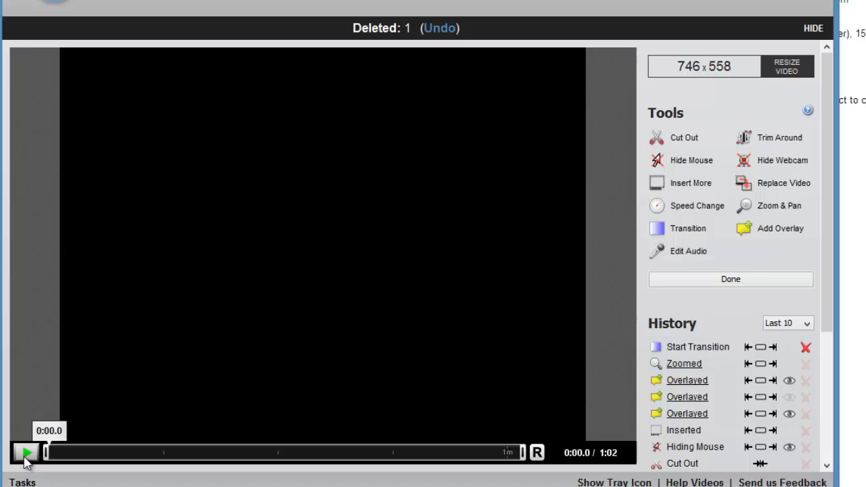
Preview the start transition, then finish editing to show the Publish options
{"action": "left_click", "coordinate": [26, 455]}
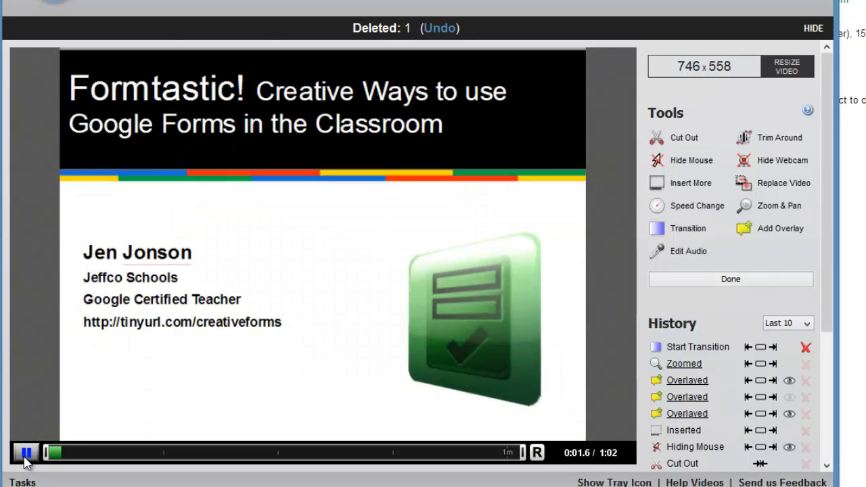
{"action": "left_click", "coordinate": [25, 450]}
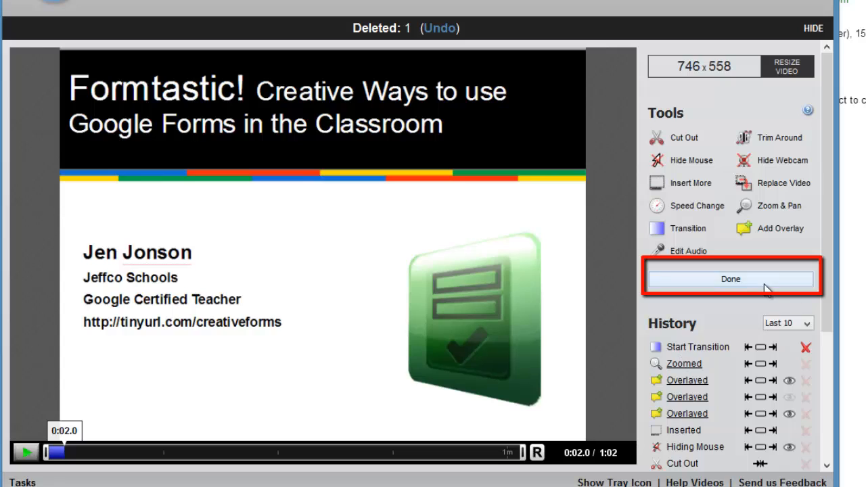
{"action": "left_click", "coordinate": [730, 278]}
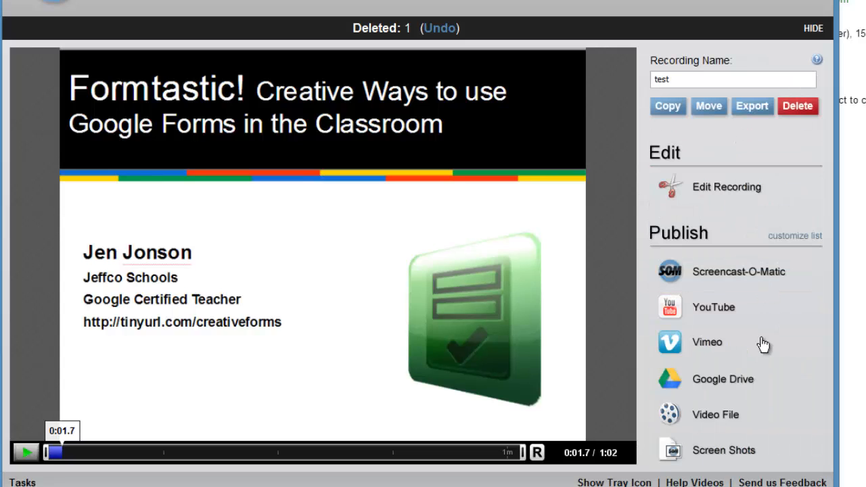
{"action": "mouse_move", "coordinate": [707, 316]}
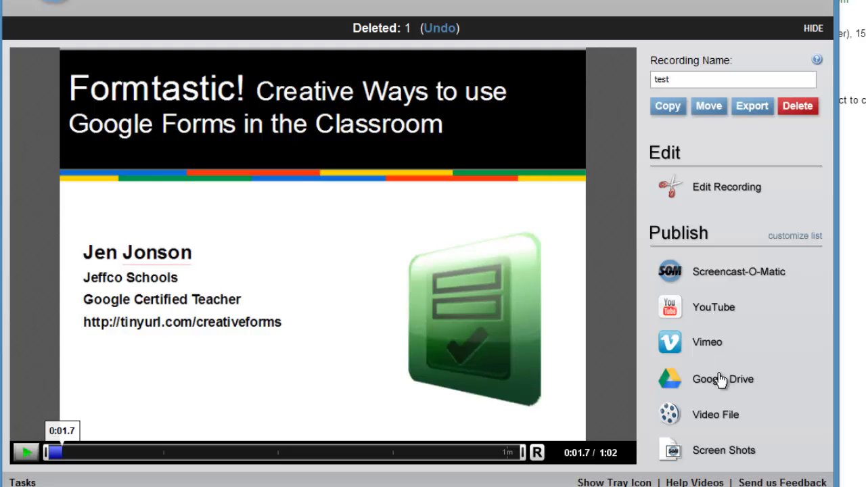
{"action": "mouse_move", "coordinate": [758, 279]}
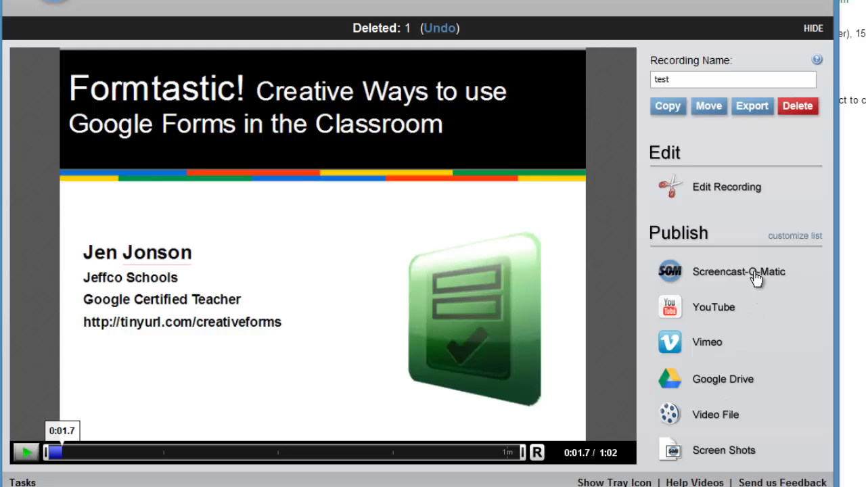